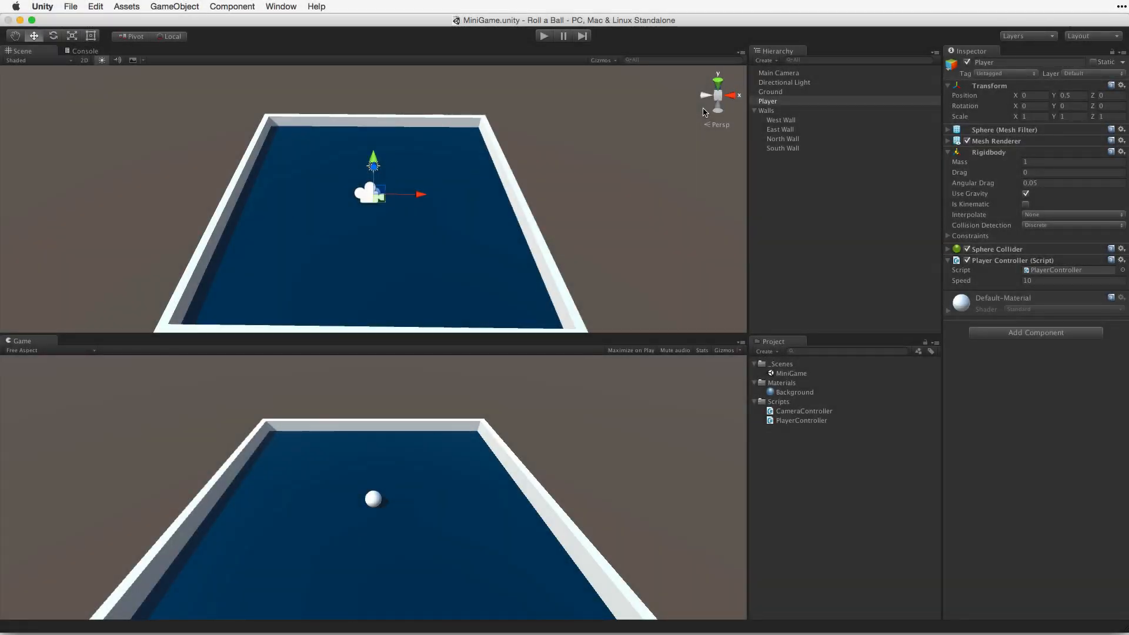
Create a 3D cube named Pick Up and reset its Transform to the origin.
click(765, 61)
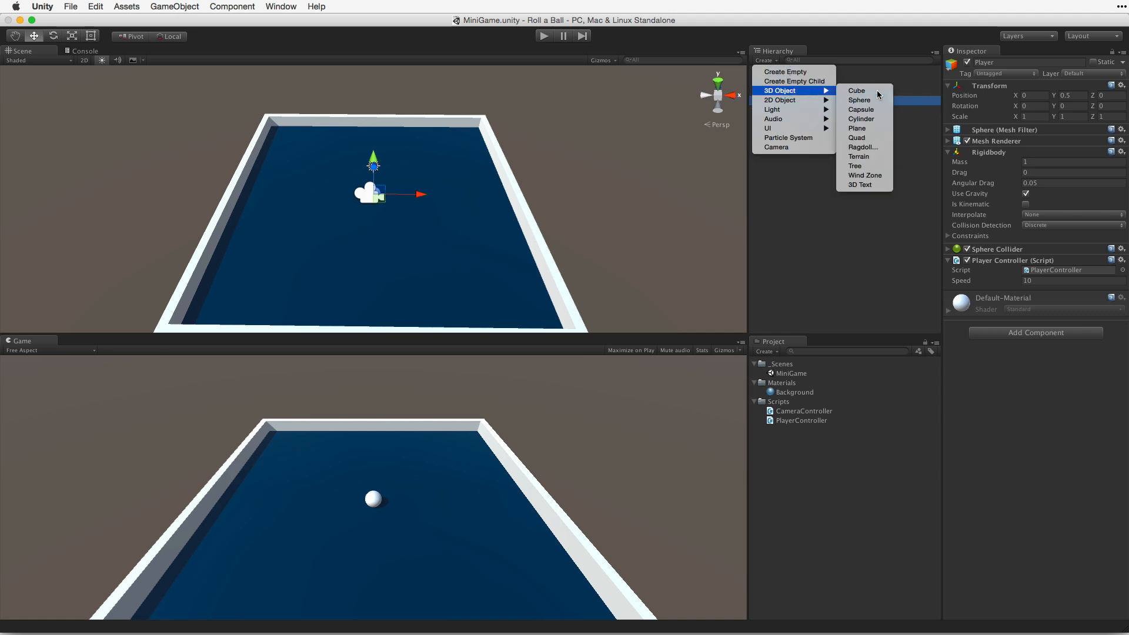
click(856, 90)
text(Pick Up)
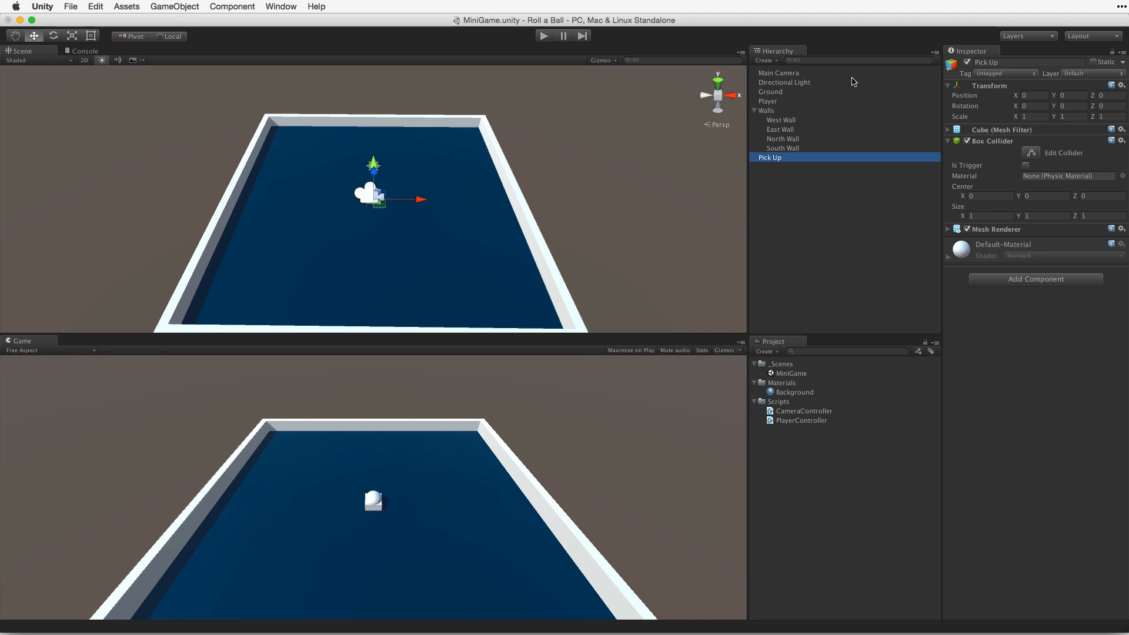
click(1120, 86)
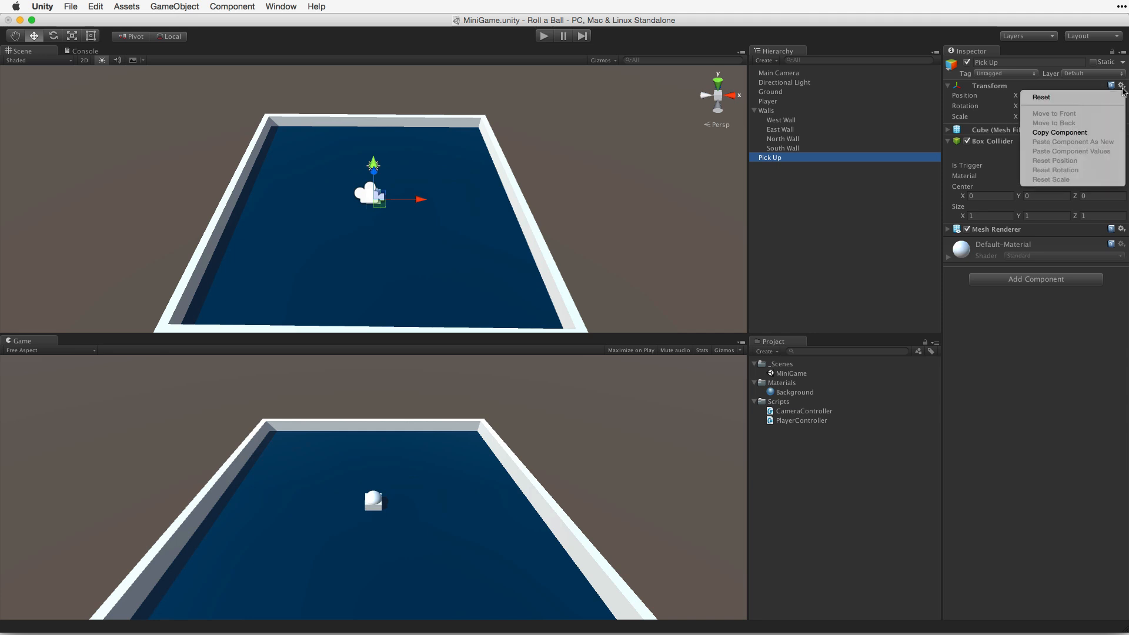
click(1040, 97)
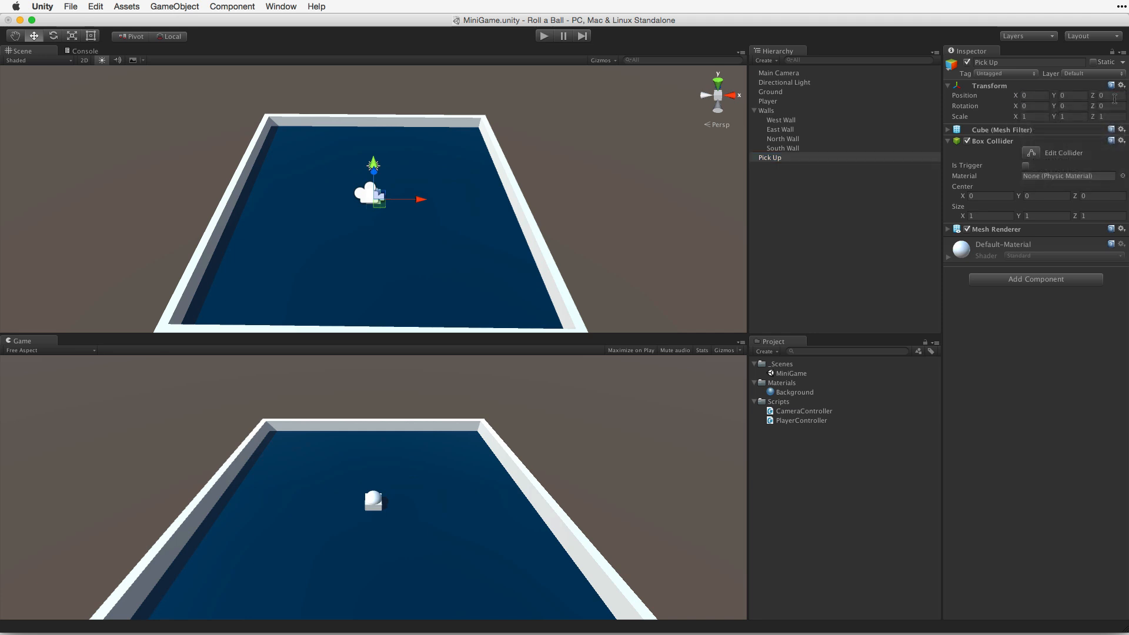
click(94, 6)
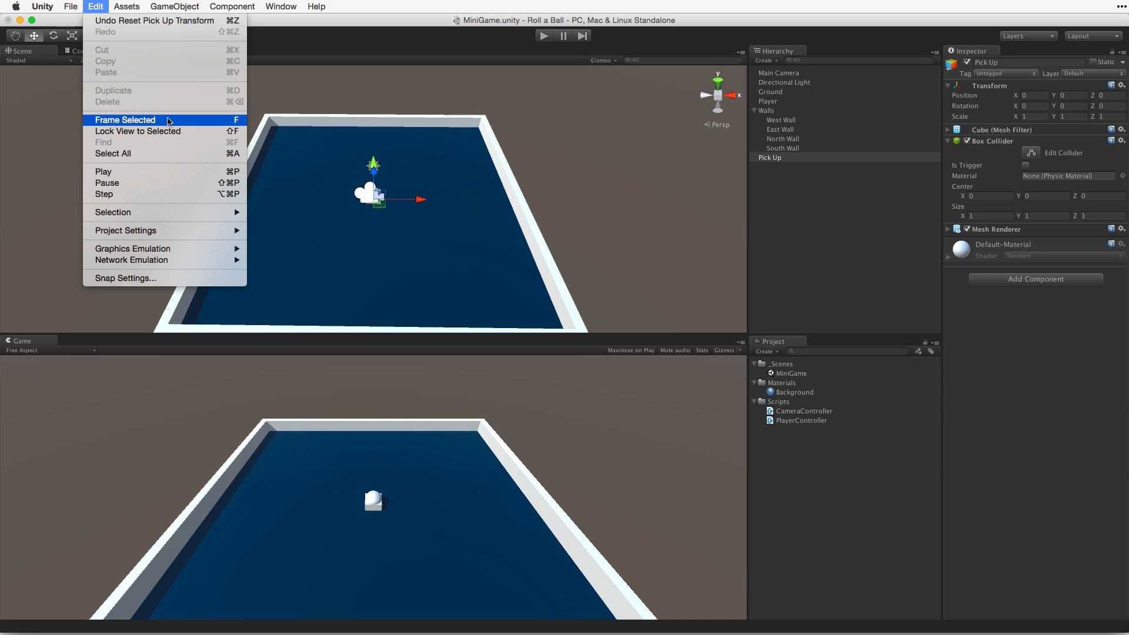
Frame the Pick Up cube in the Scene view and deactivate the Player sphere.
click(125, 119)
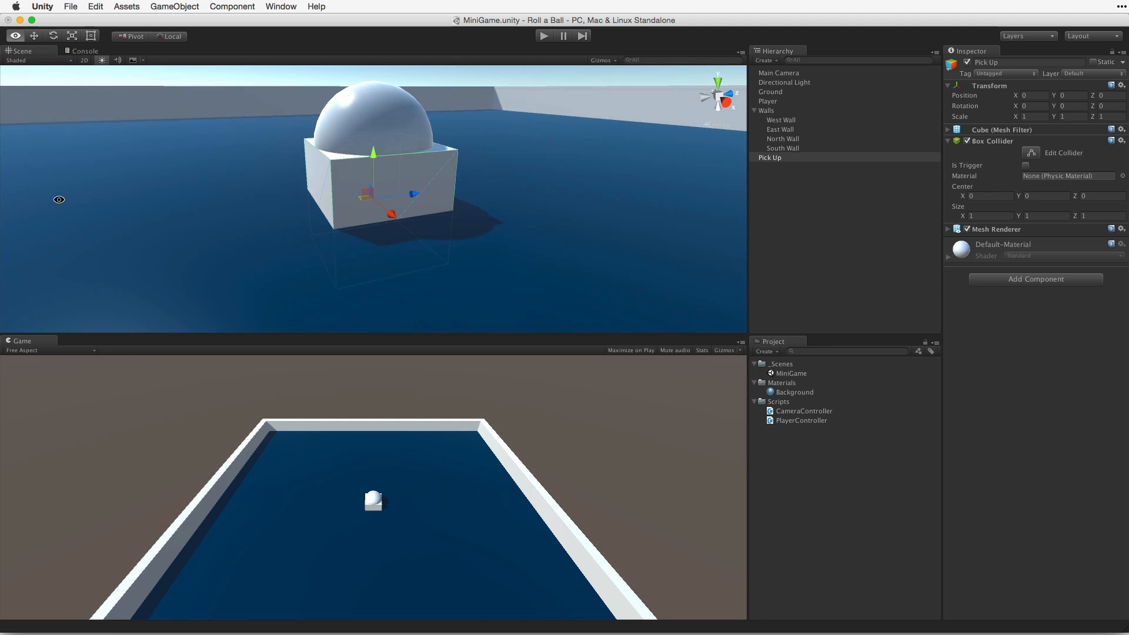
click(767, 101)
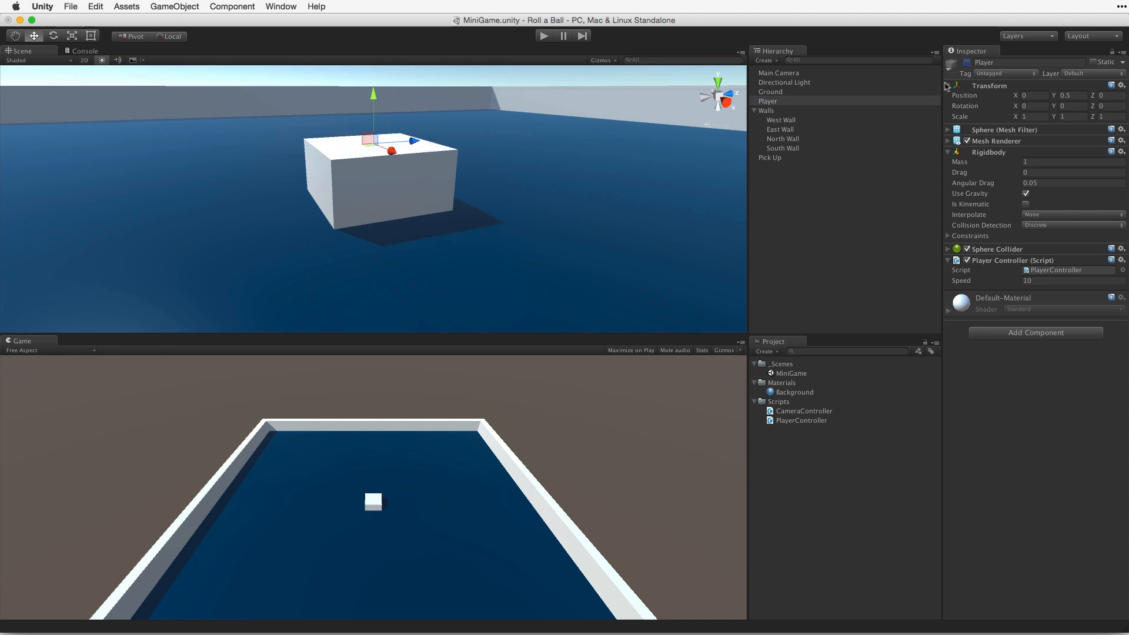
click(769, 157)
text(.5)
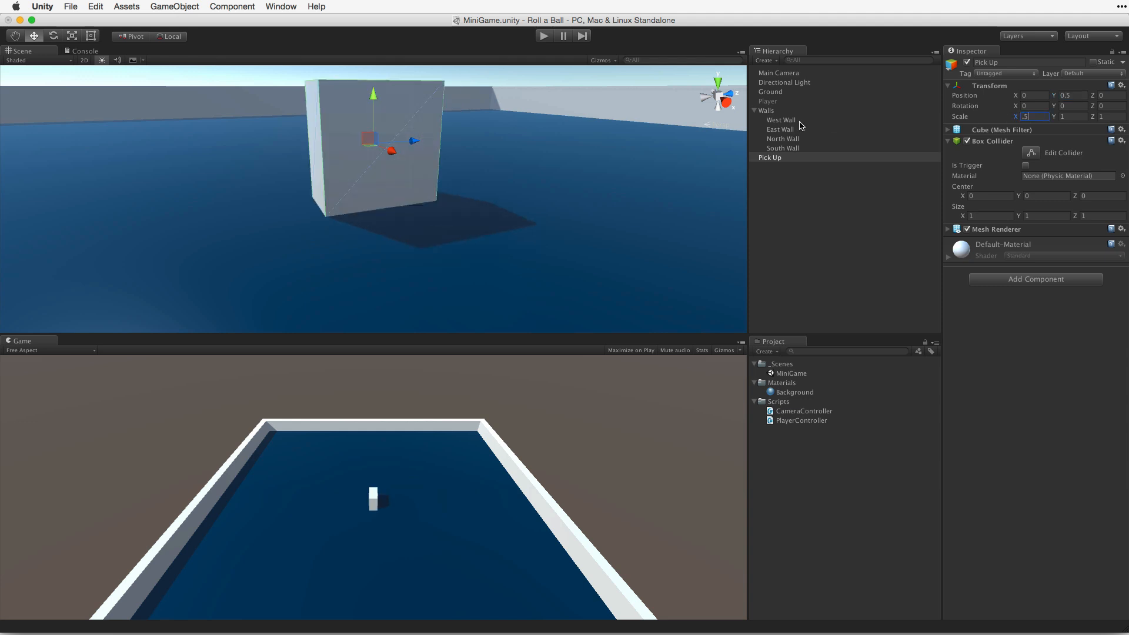
Set Pick Up's Position Y and Scale X/Y/Z to 0.5, and Rotation X/Y/Z to 45.
text(0.5)
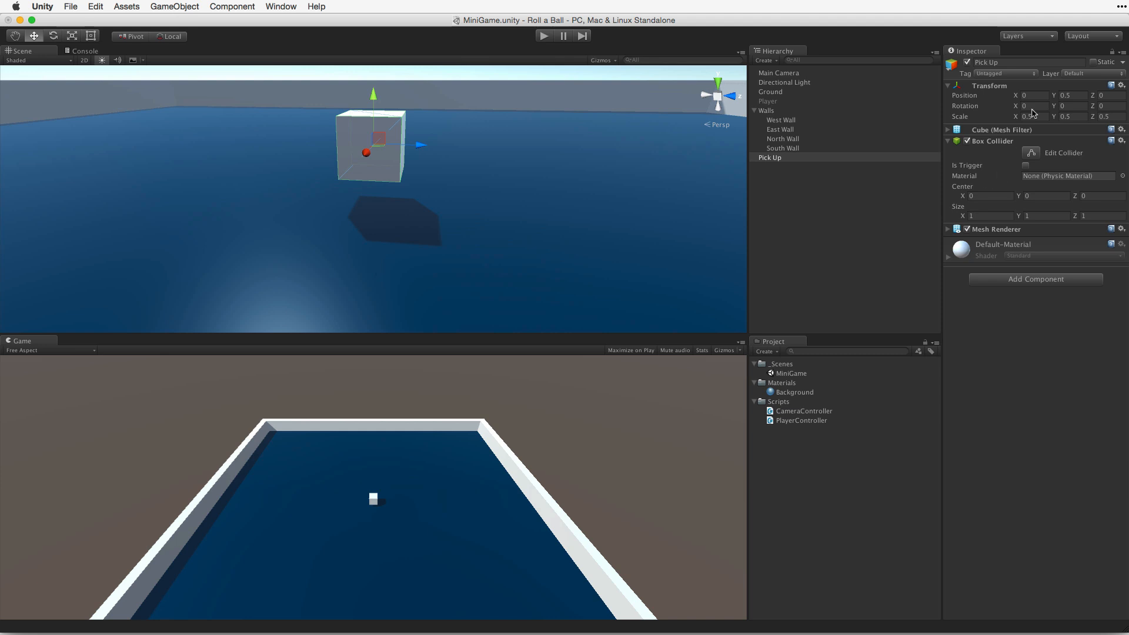
text(45)
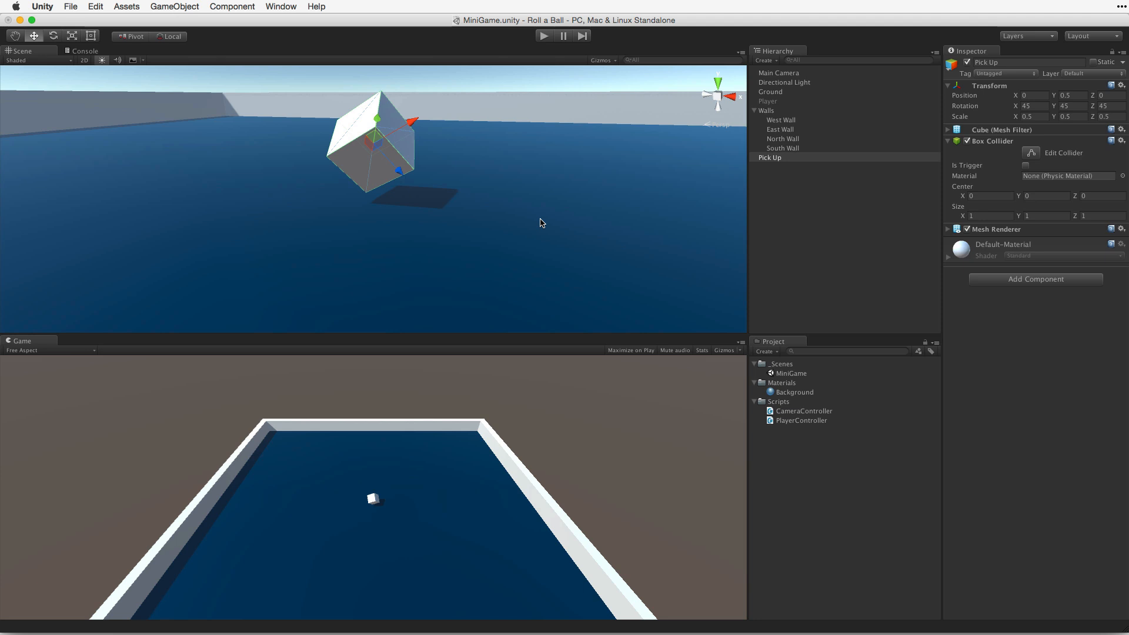
Give the Pick Up cube a new C Sharp script component named Rotator.
click(769, 158)
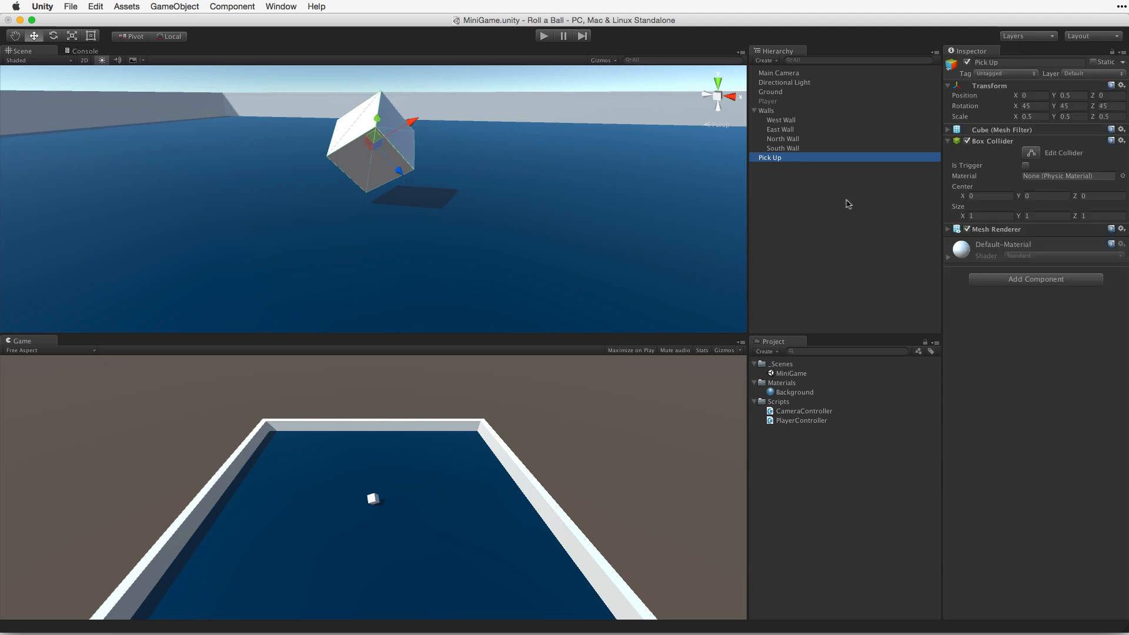
click(1035, 278)
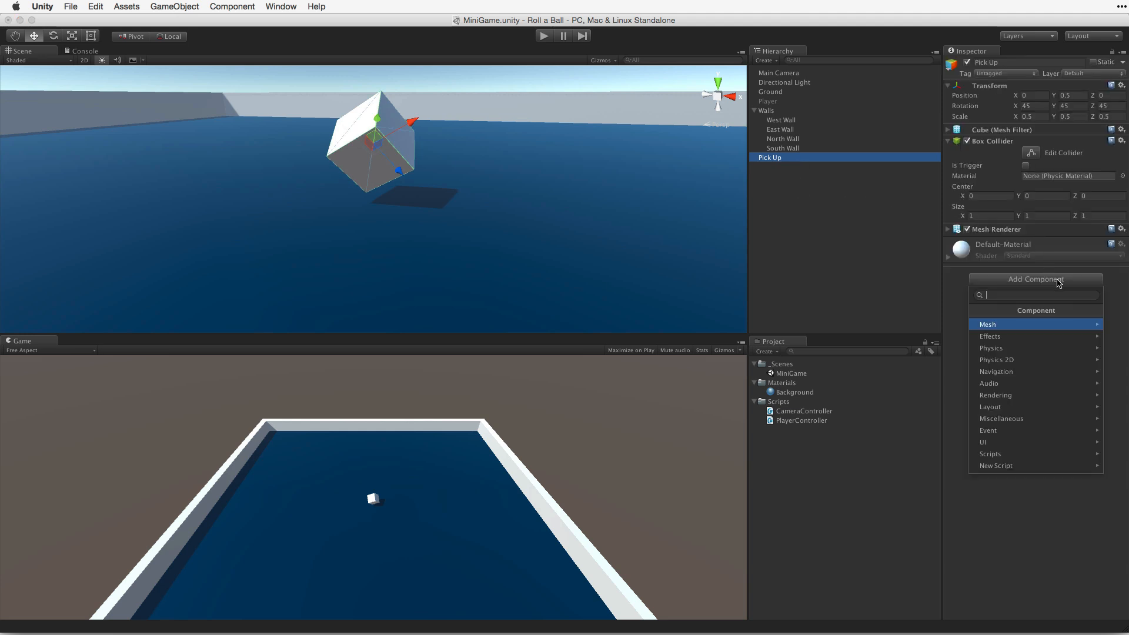
click(995, 465)
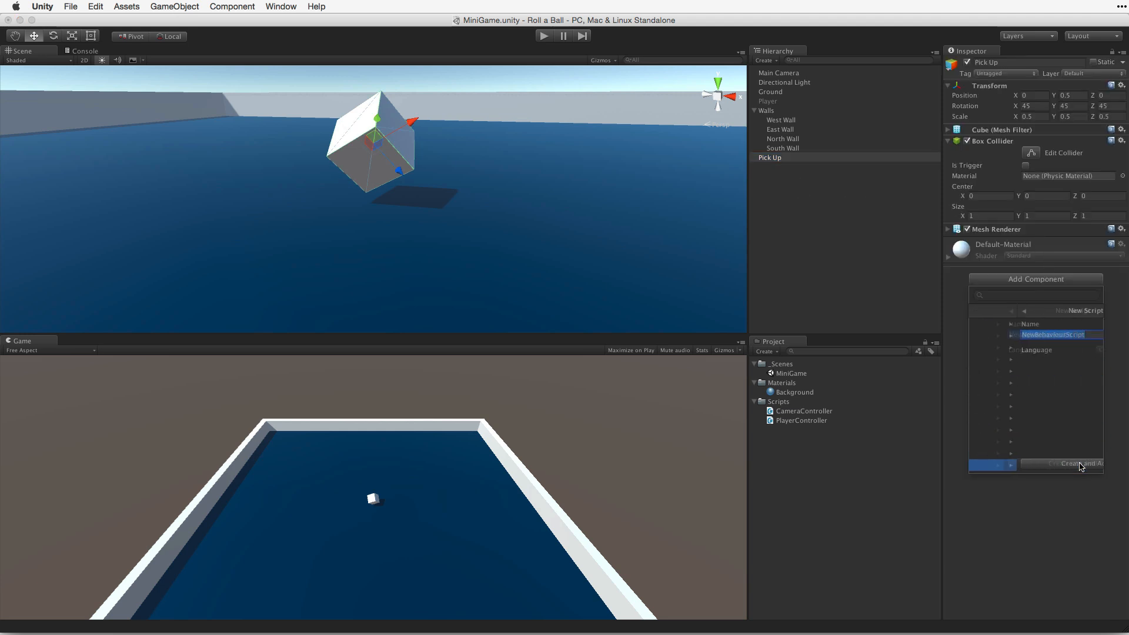
text(Rotator)
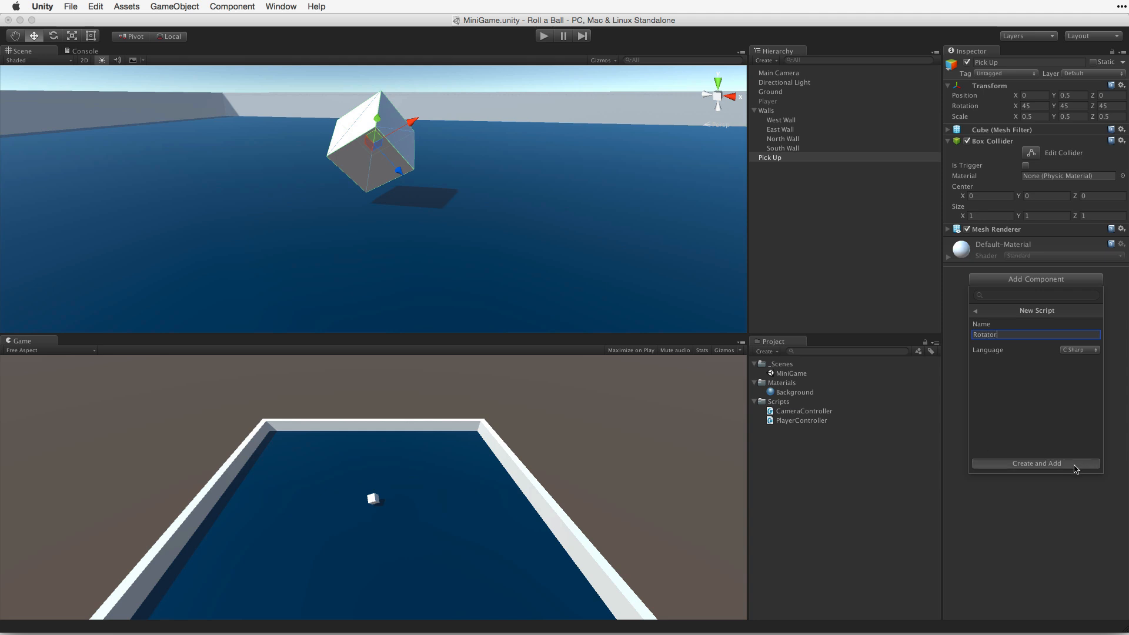
click(1035, 463)
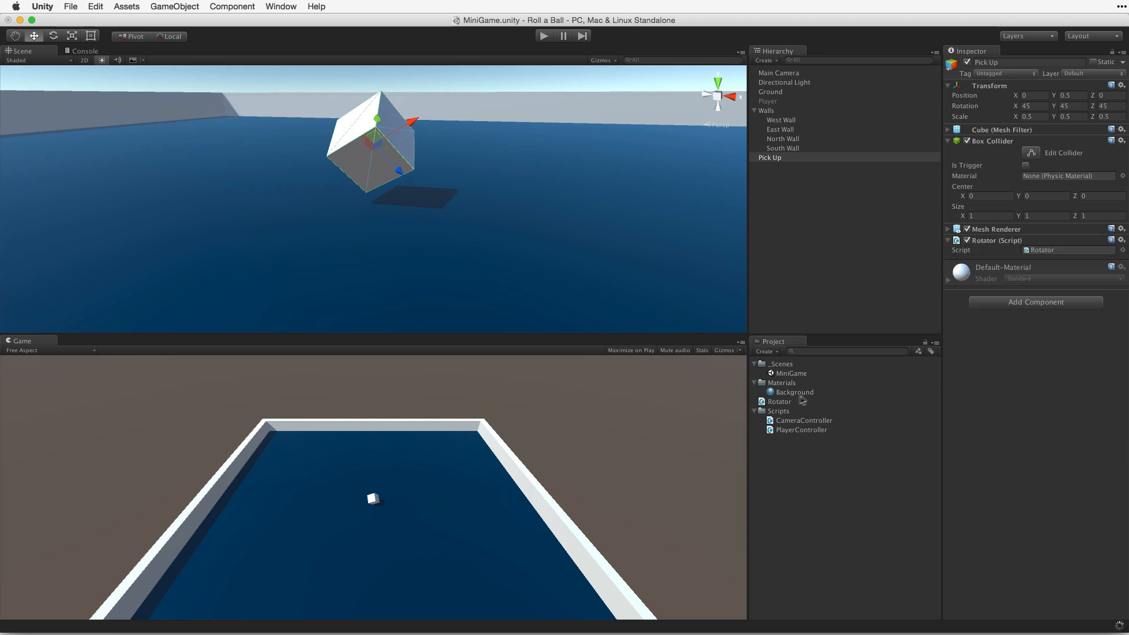
click(776, 401)
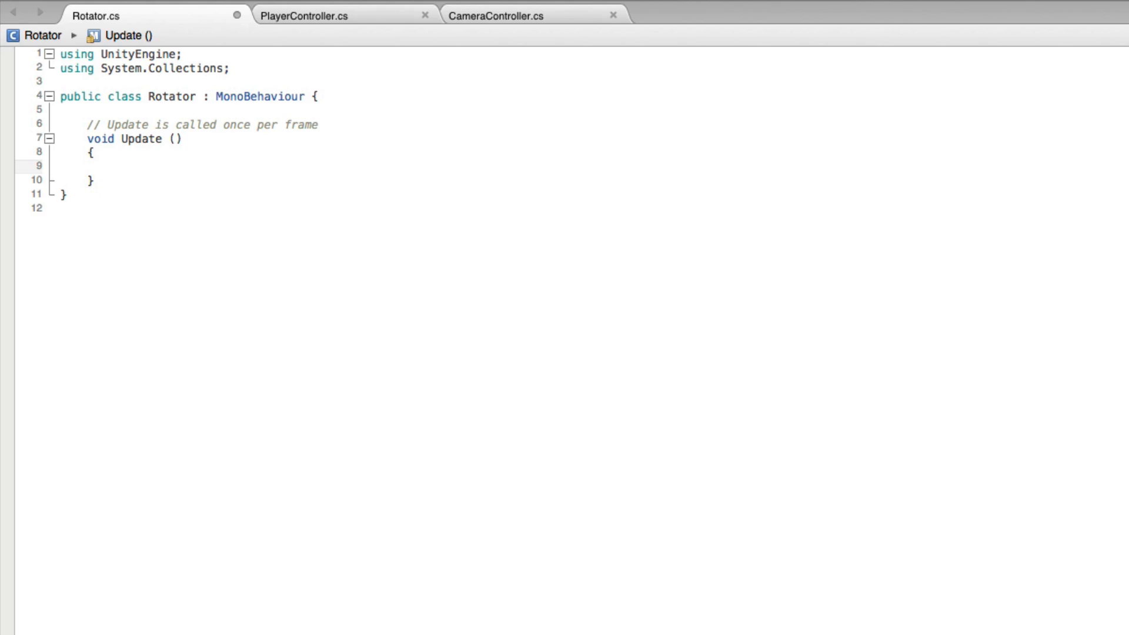
Remove Start from Rotator.cs and begin a 'transform' line inside Update.
text(transform)
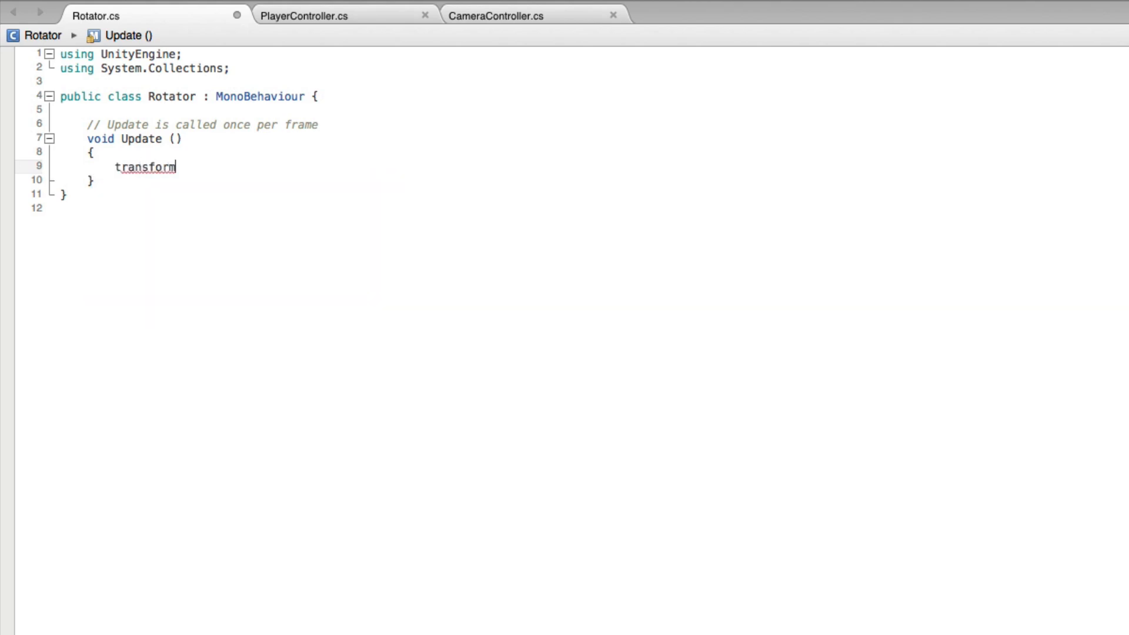
Look up transform in the Scripting API and open the Transform.Rotate reference page.
double_click(144, 167)
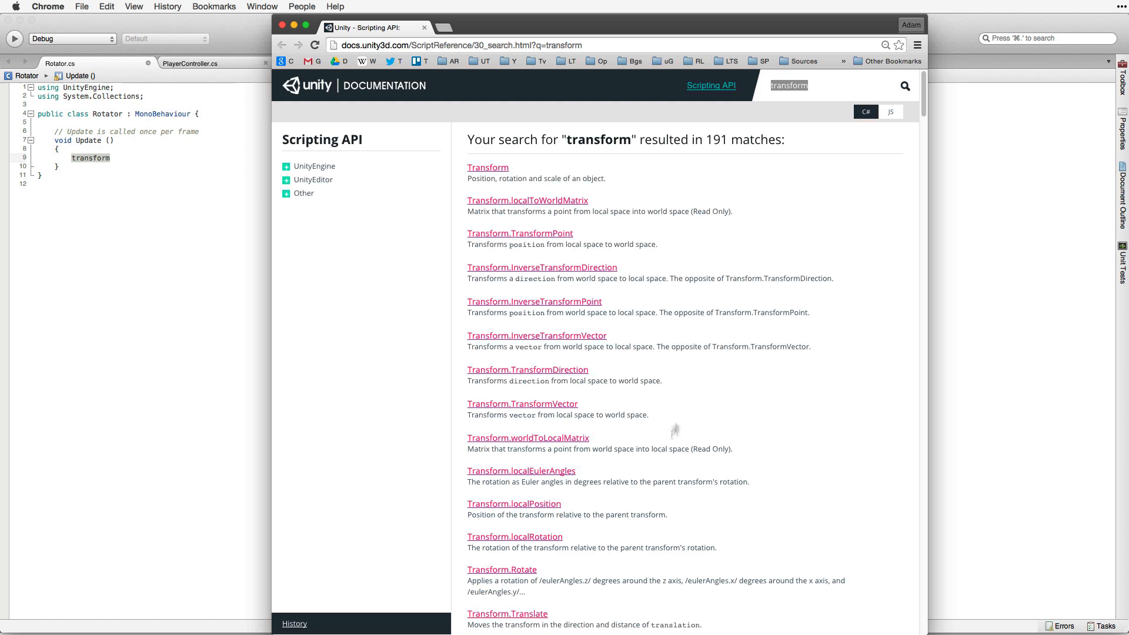
mouse_move(487, 167)
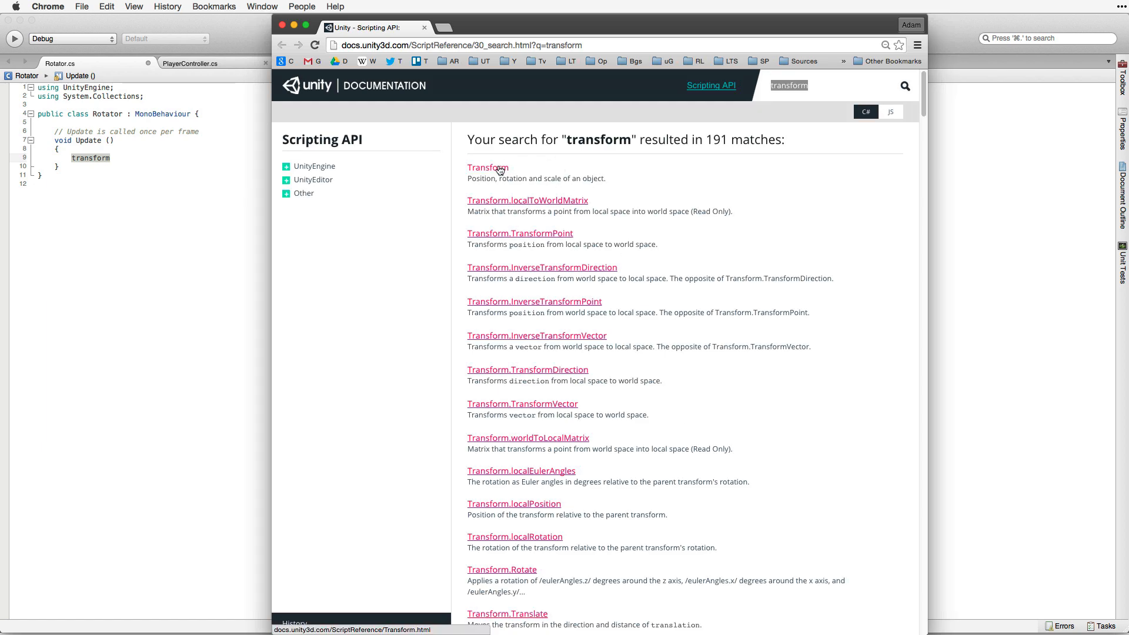
click(487, 167)
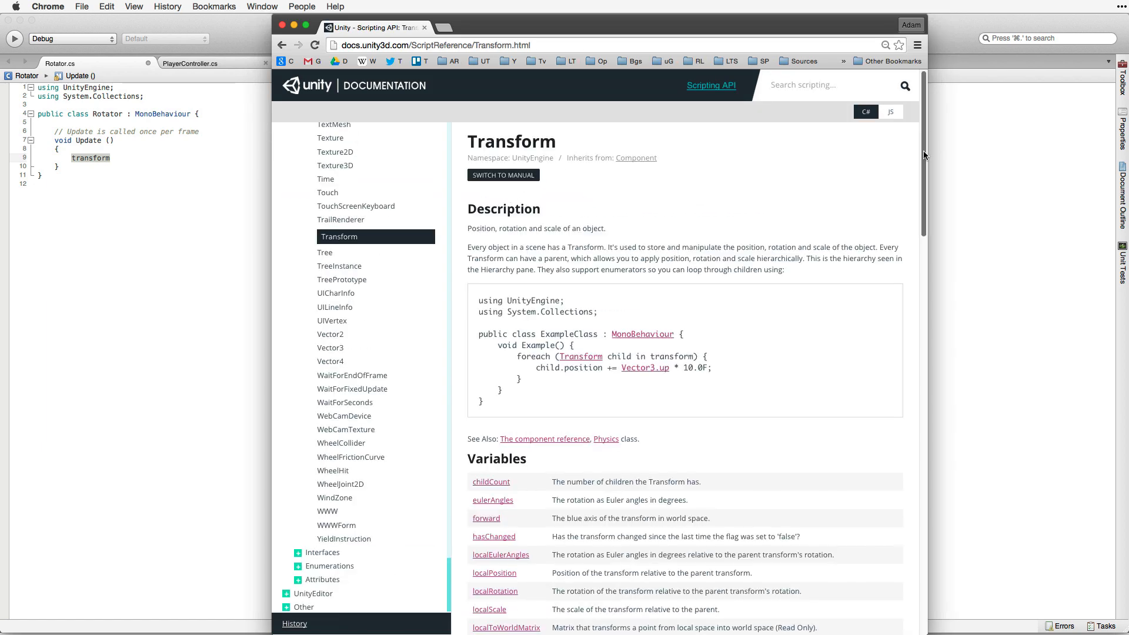
scroll(down, 3)
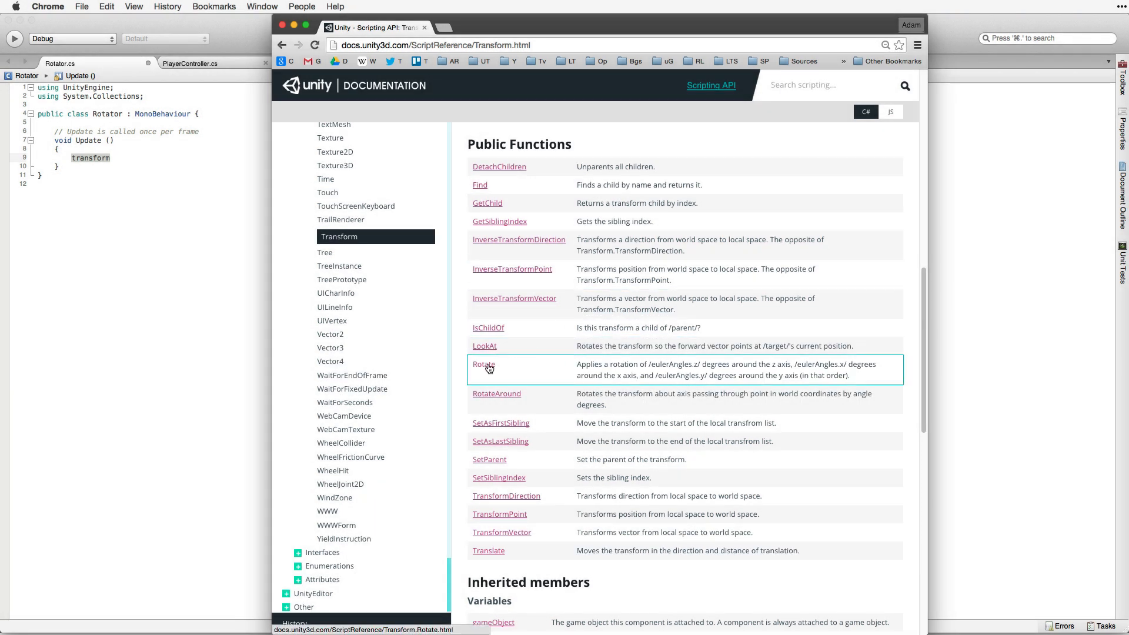
click(483, 365)
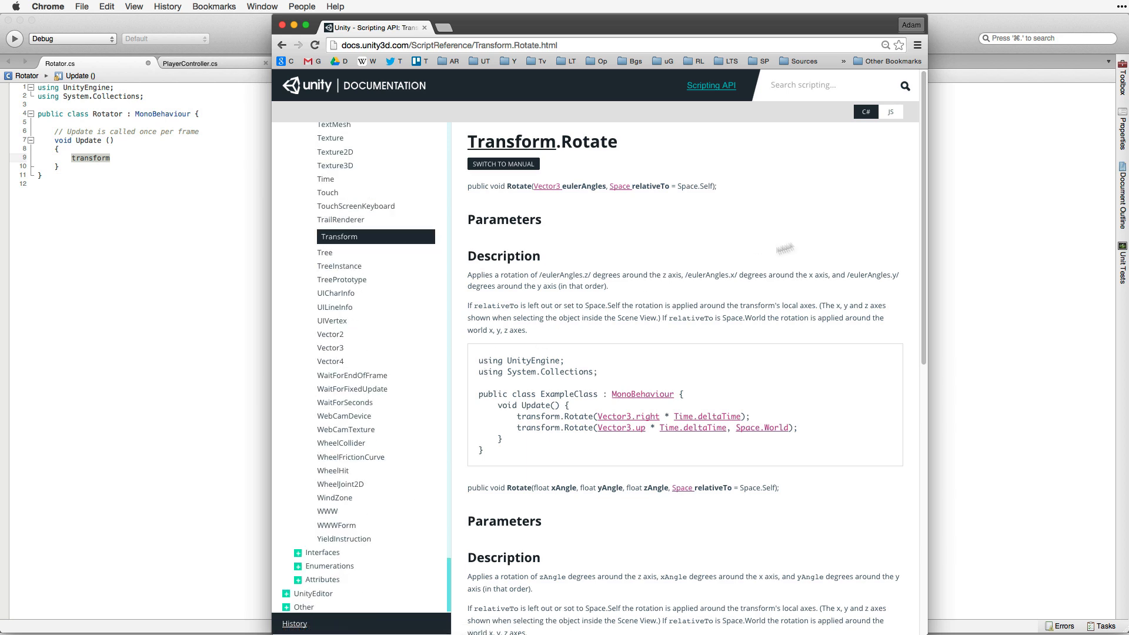
mouse_move(883, 215)
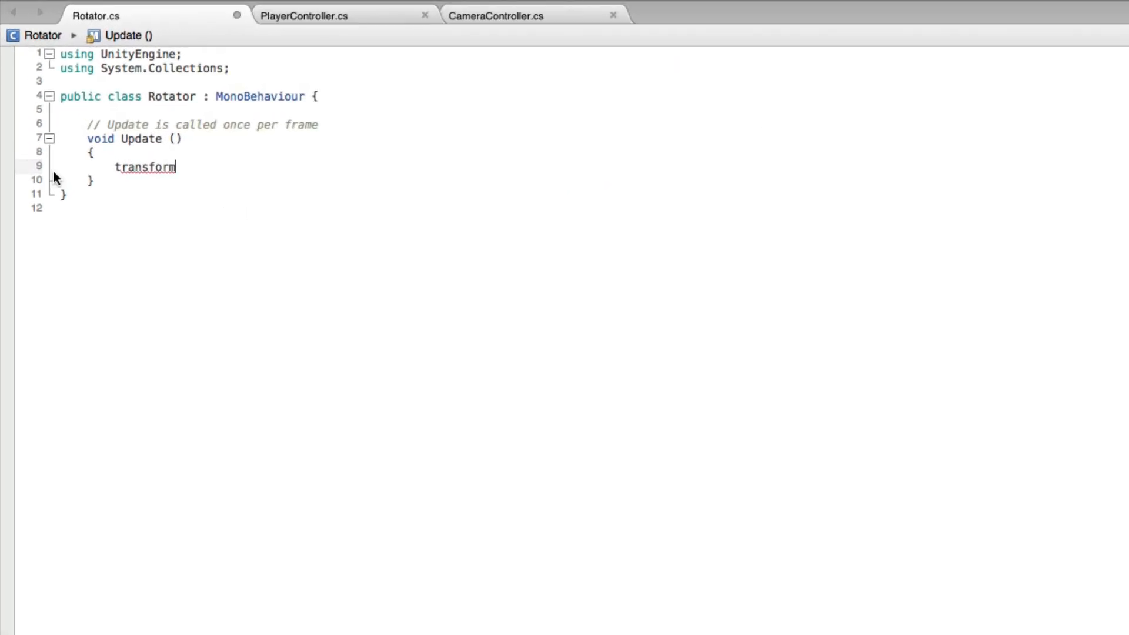
Write transform.Rotate (new Vector3 (15, 30, 45) * Time.deltaTime) in Update.
text(.)
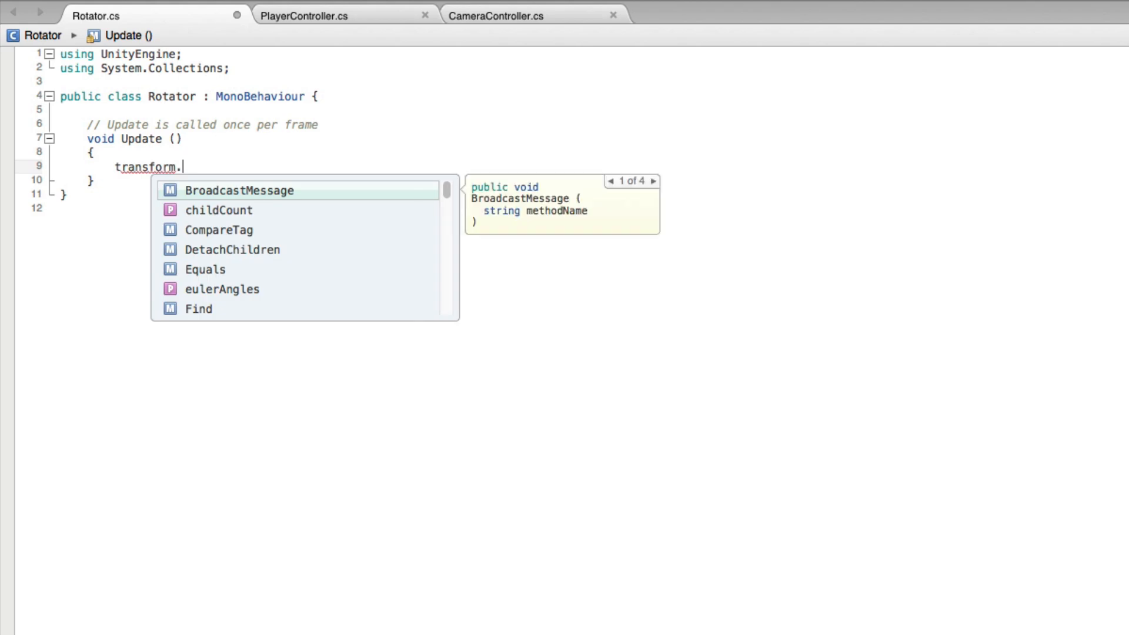
text(Ro)
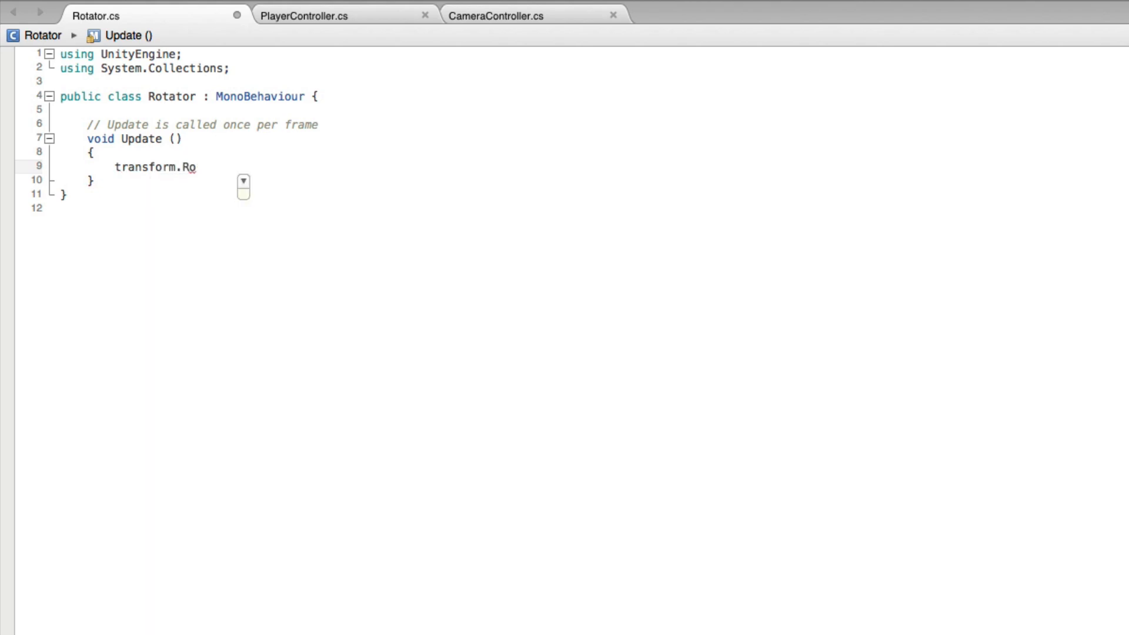
text(tate (new)
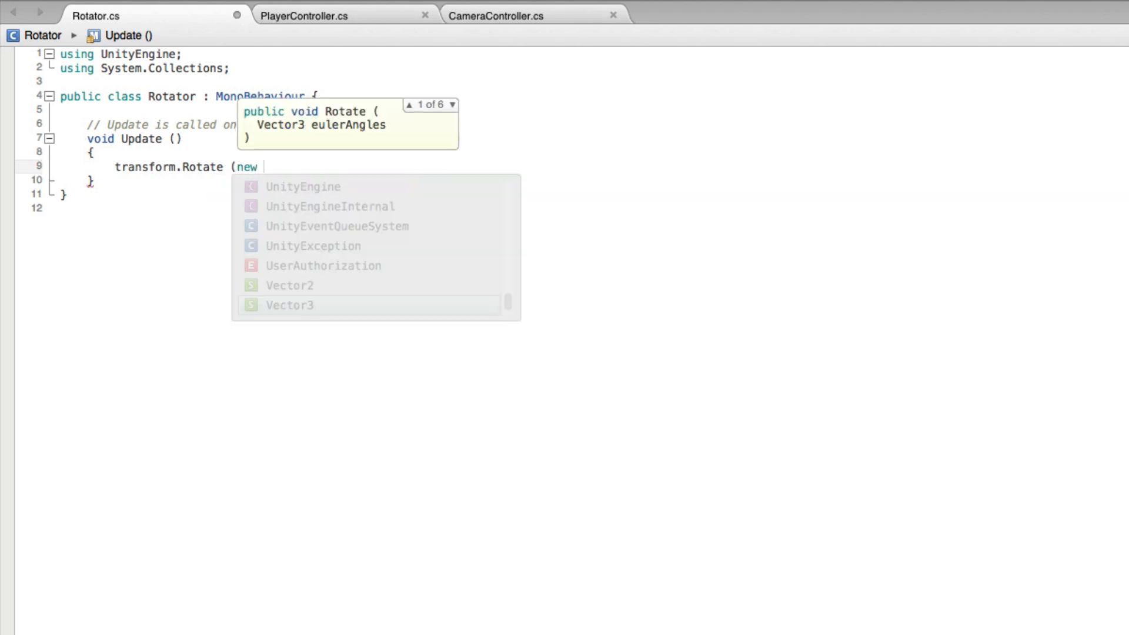
text(Vector3 (15,)
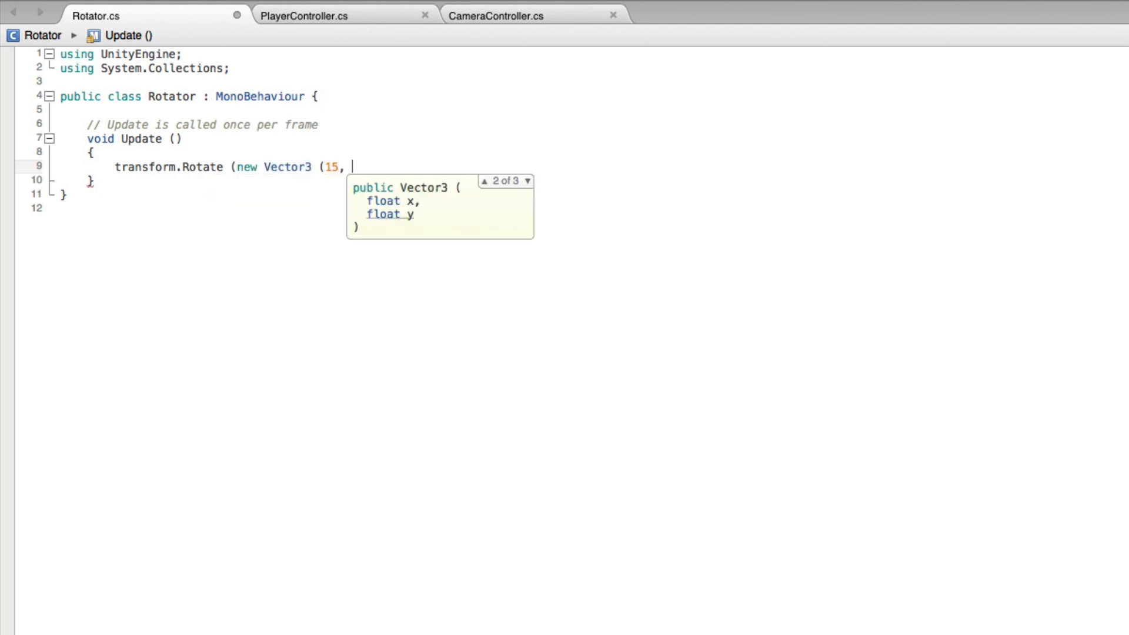
text(30, 45))
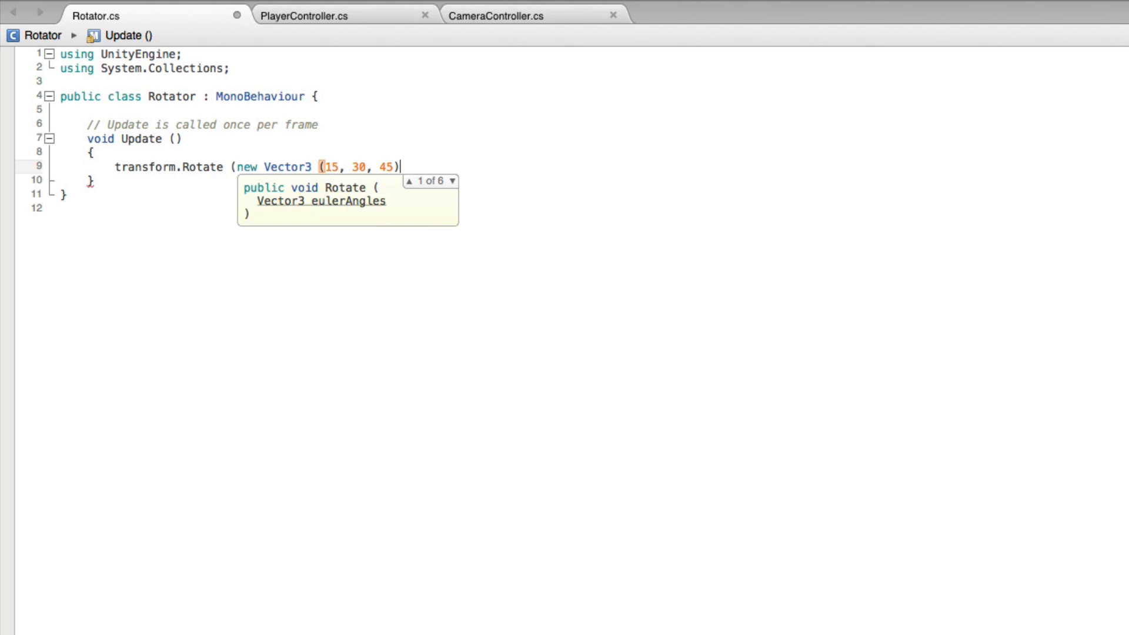
text(*)
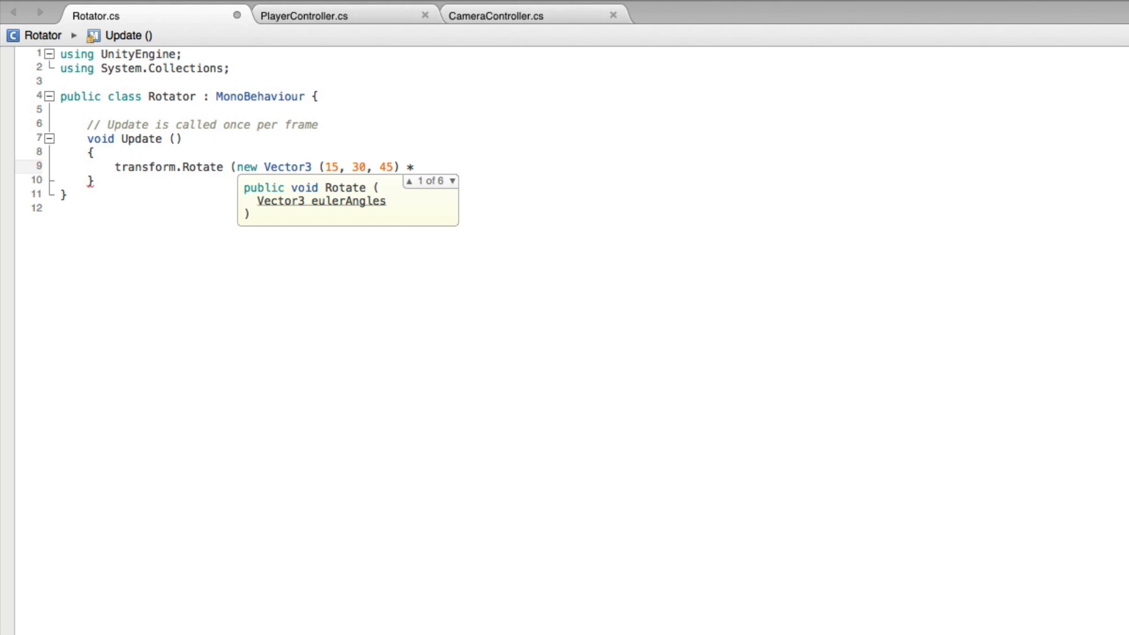
text(Time.deltaTime);)
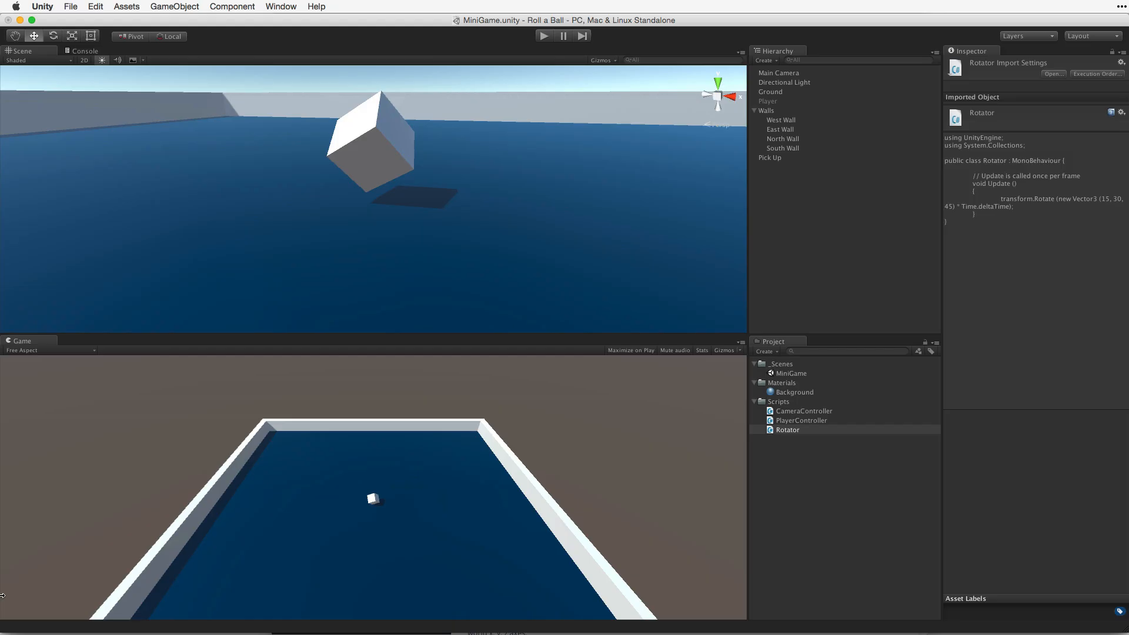
click(94, 7)
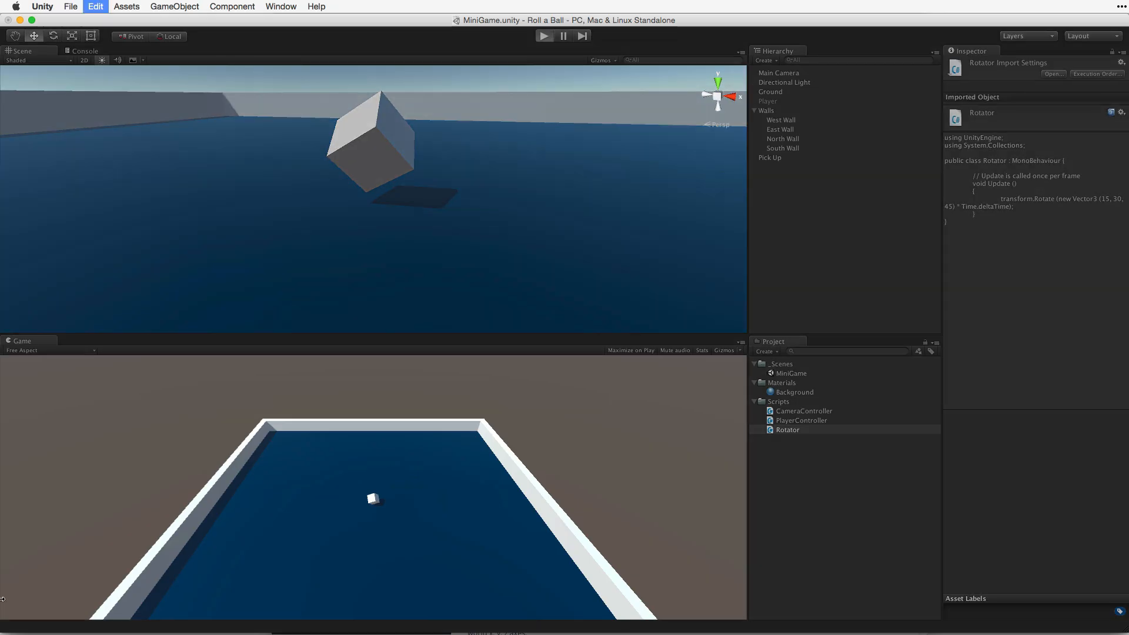
click(543, 35)
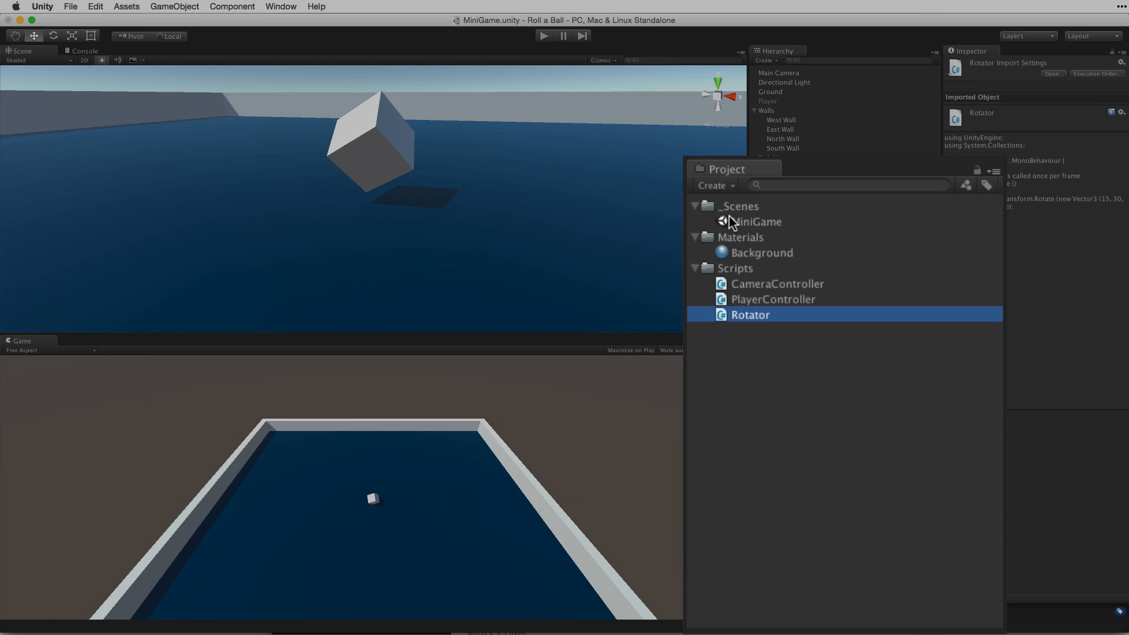
mouse_move(768, 412)
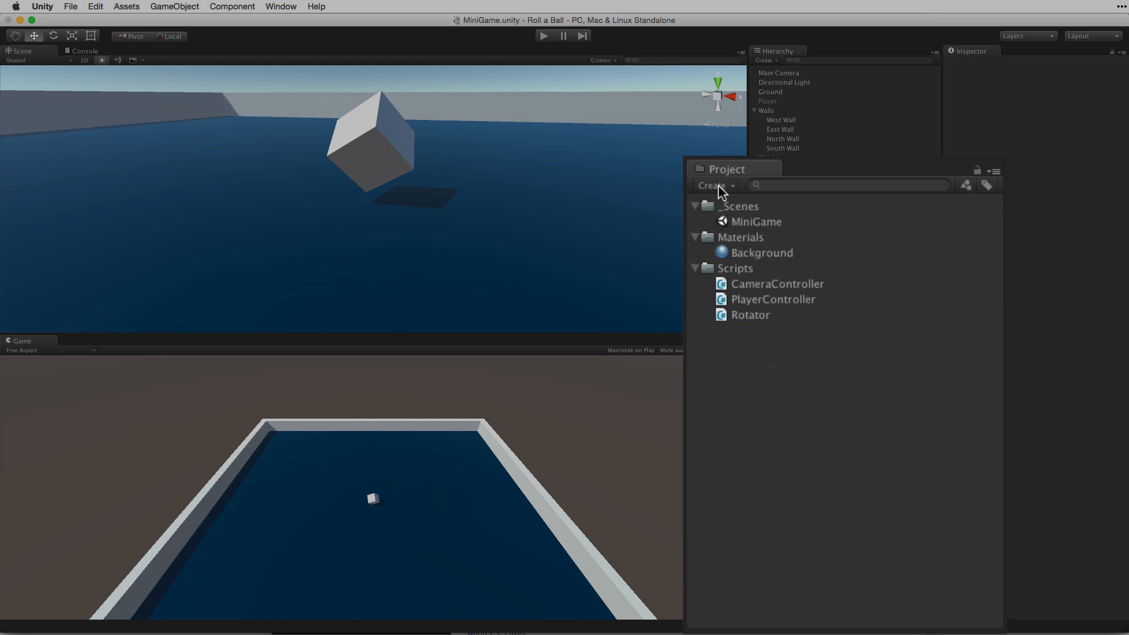
Create a new folder in the Project panel to hold prefabs.
click(713, 186)
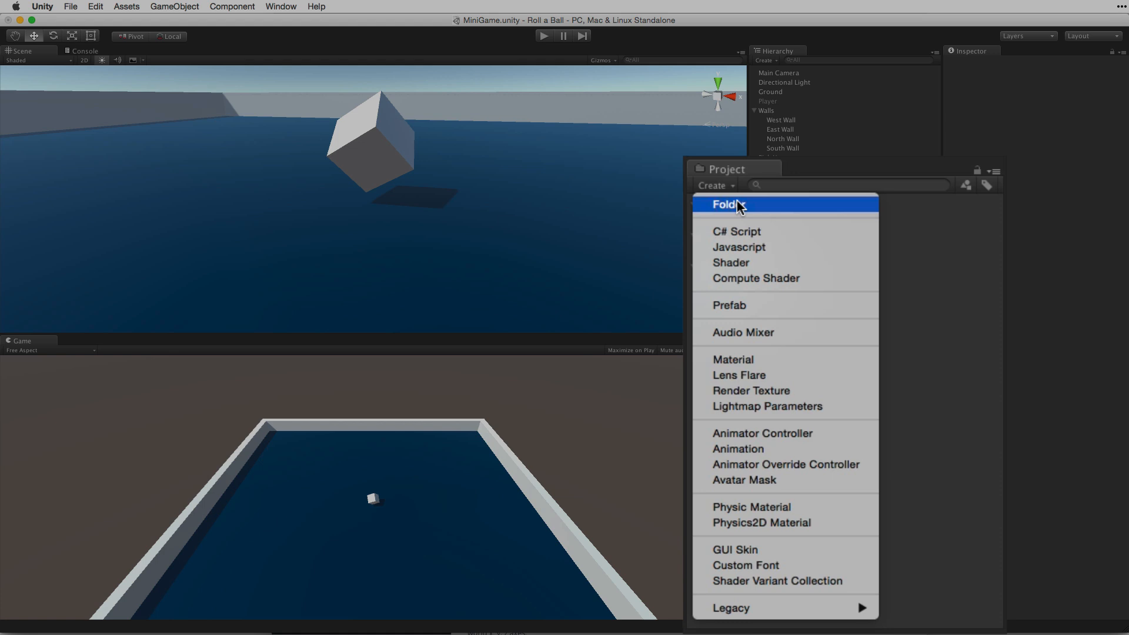
click(726, 204)
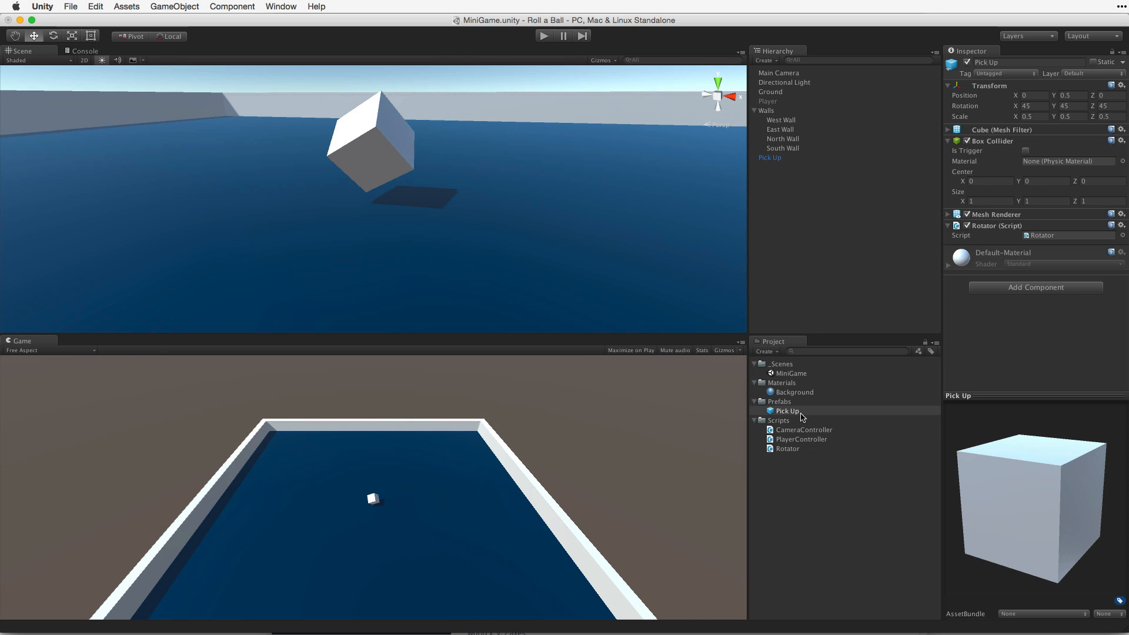
Select the Pick Up prefab in the Project panel.
click(786, 410)
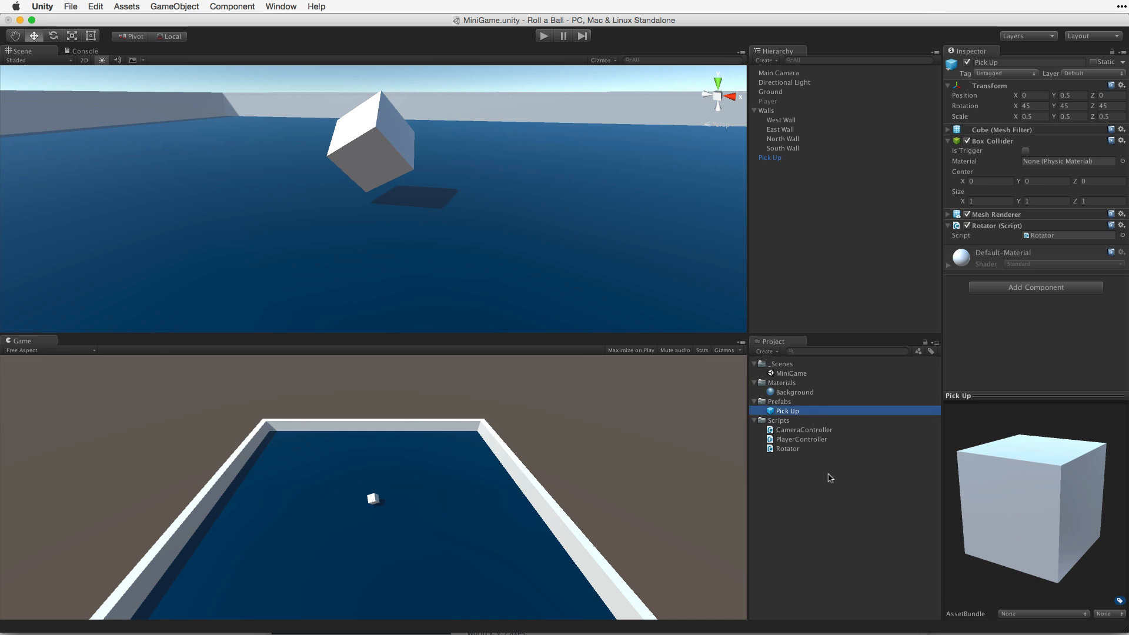
mouse_move(833, 476)
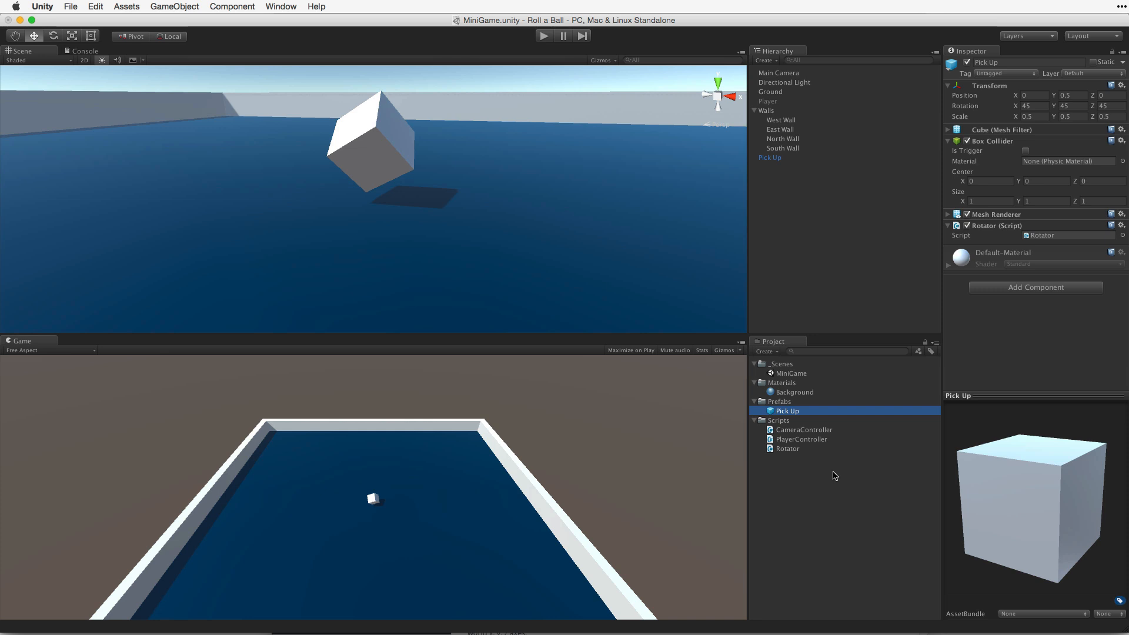
mouse_move(772, 63)
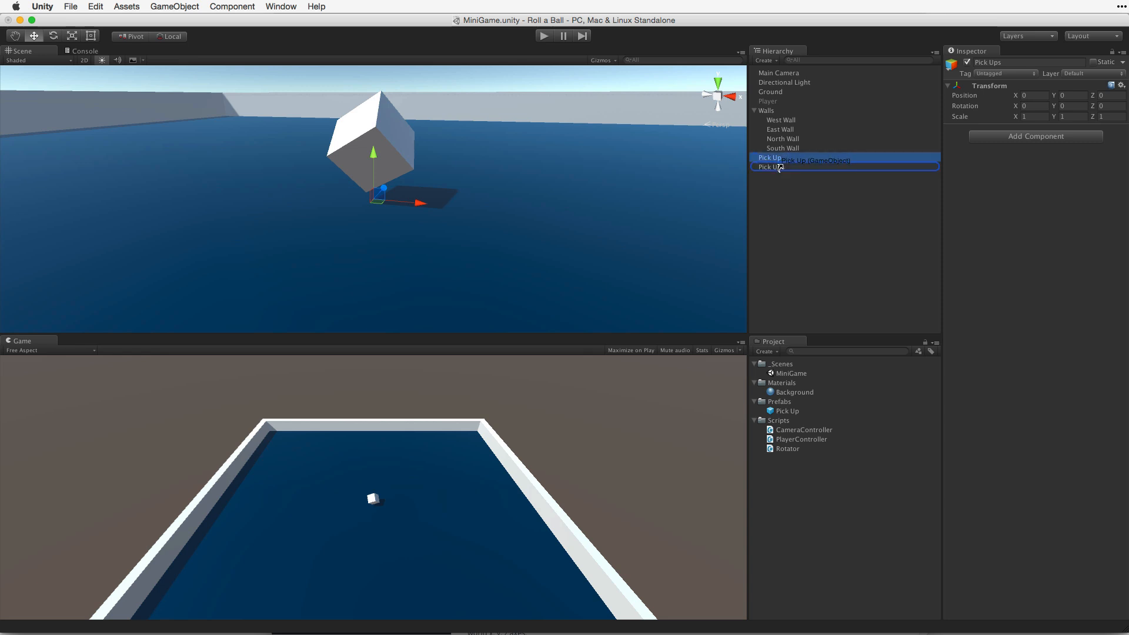
Drag the Pick Up cube onto Pick Ups in the Hierarchy to parent it.
click(777, 166)
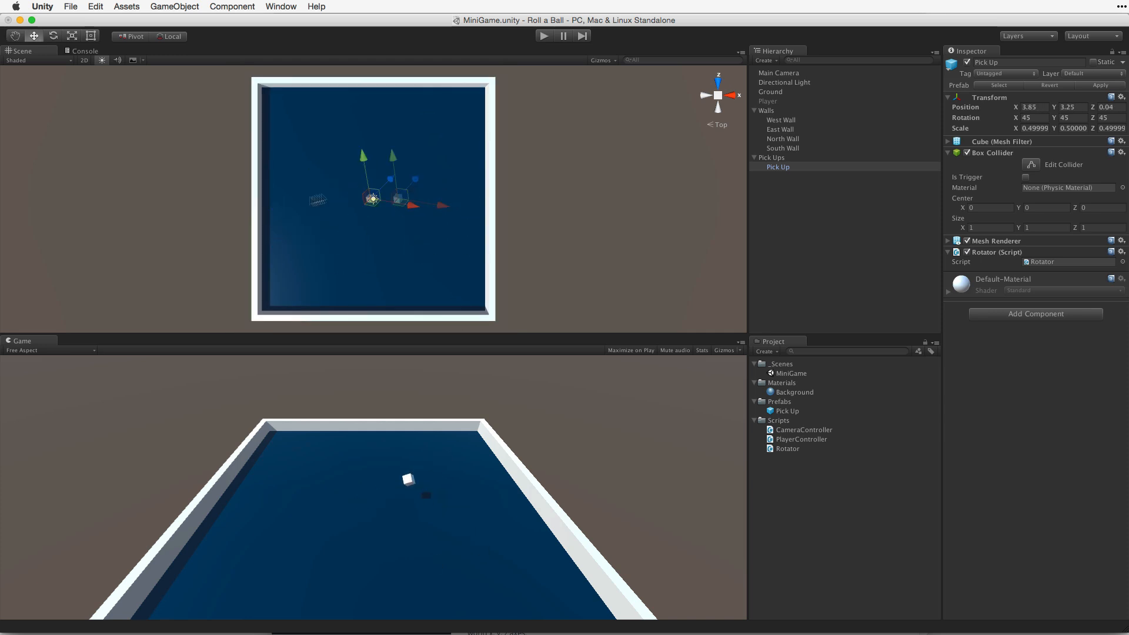
Drag the Pick Up cube, using world-aligned handles, to near the board's top centre.
drag(372, 198, 409, 213)
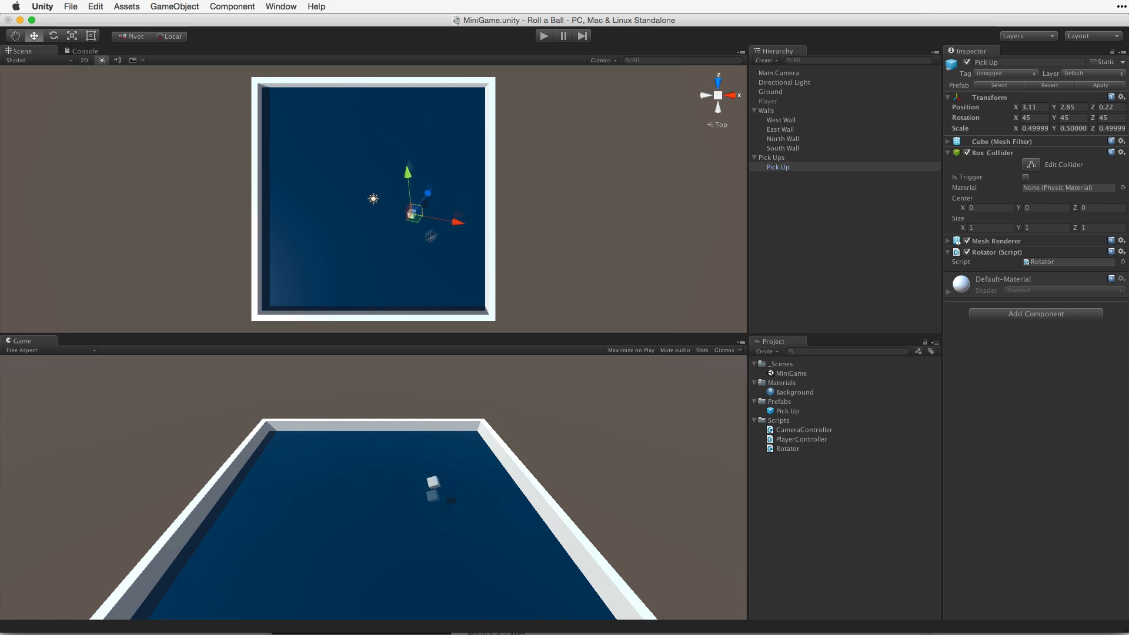
drag(410, 212, 373, 199)
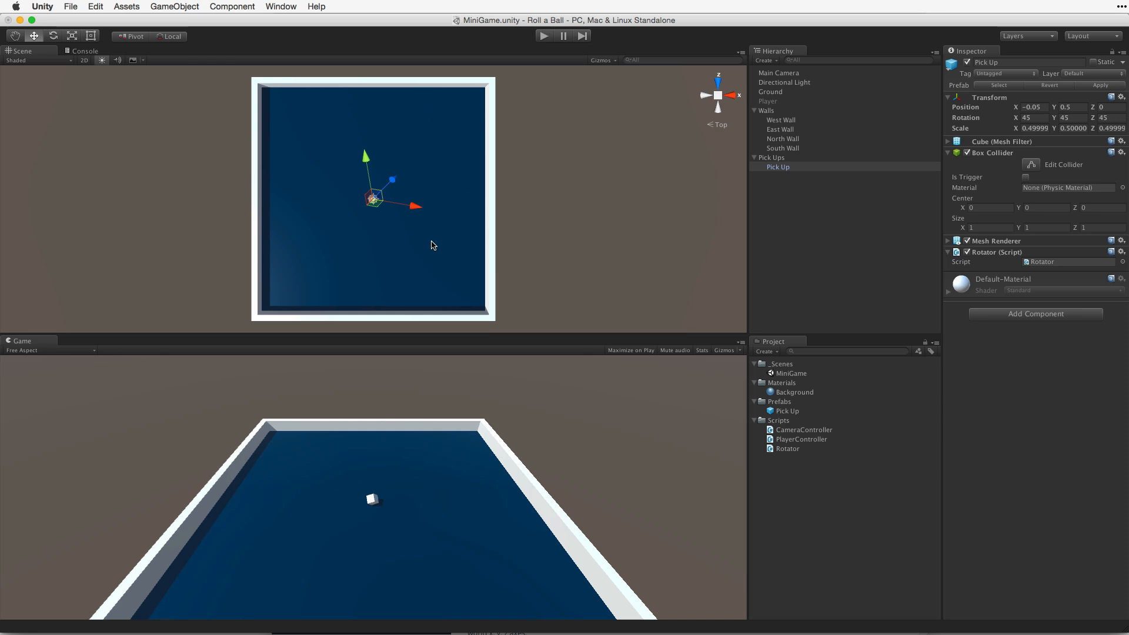
click(178, 36)
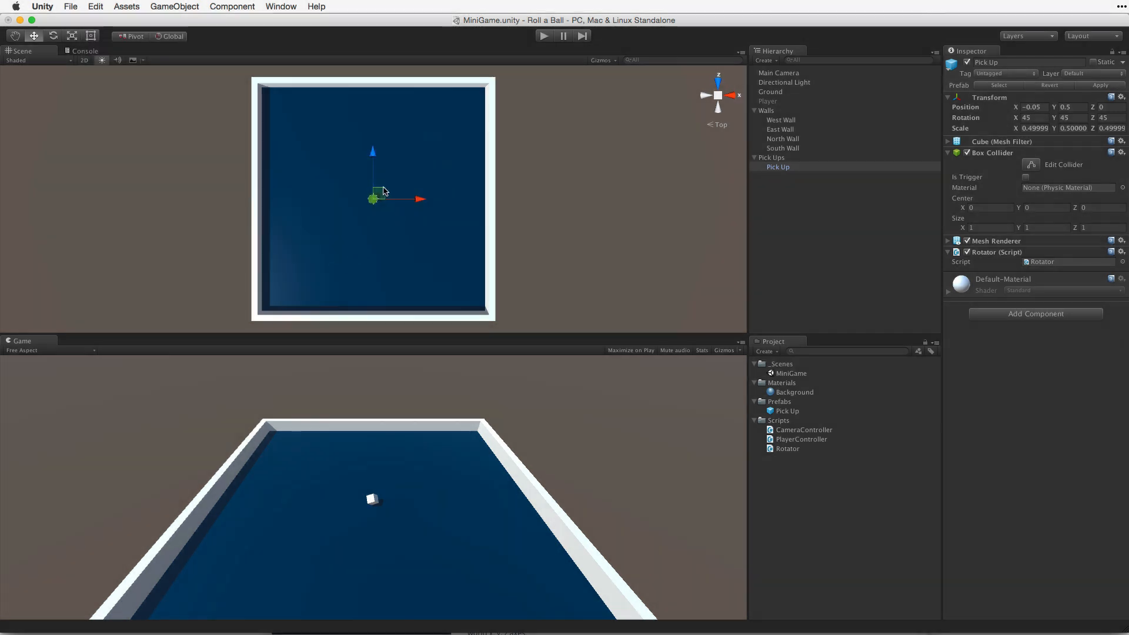
drag(373, 195, 411, 209)
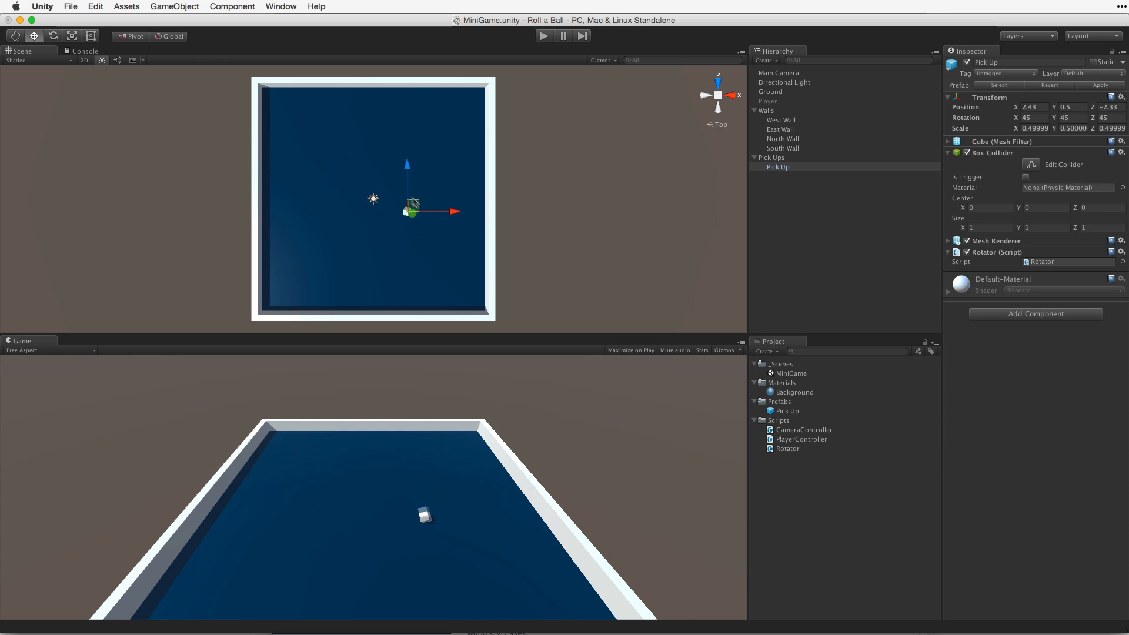
drag(408, 211, 441, 220)
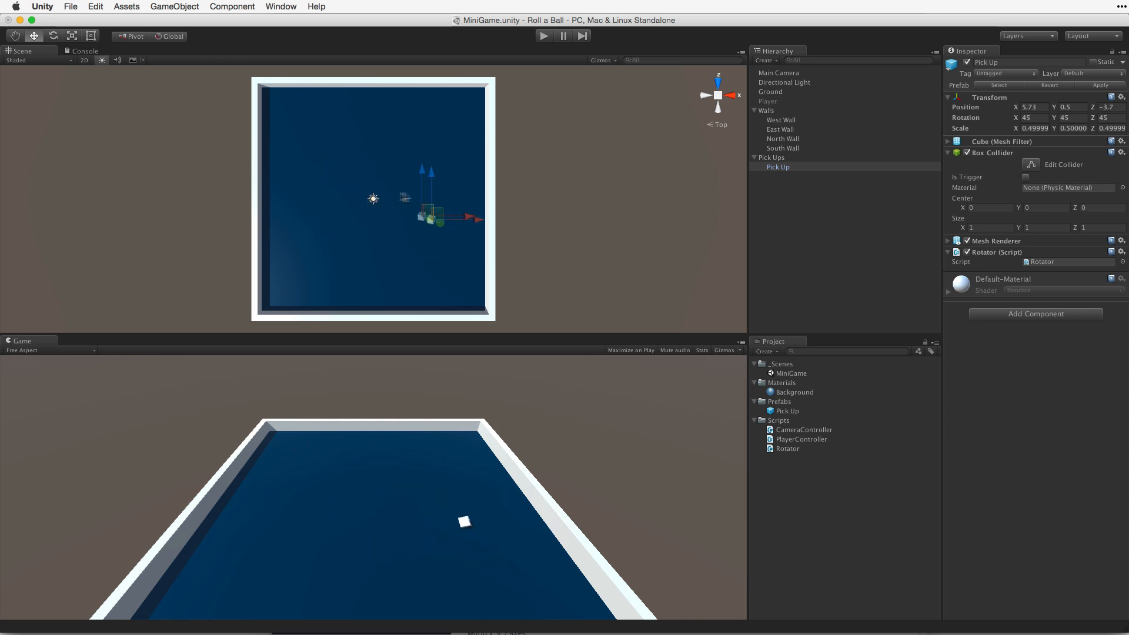
drag(439, 219, 401, 229)
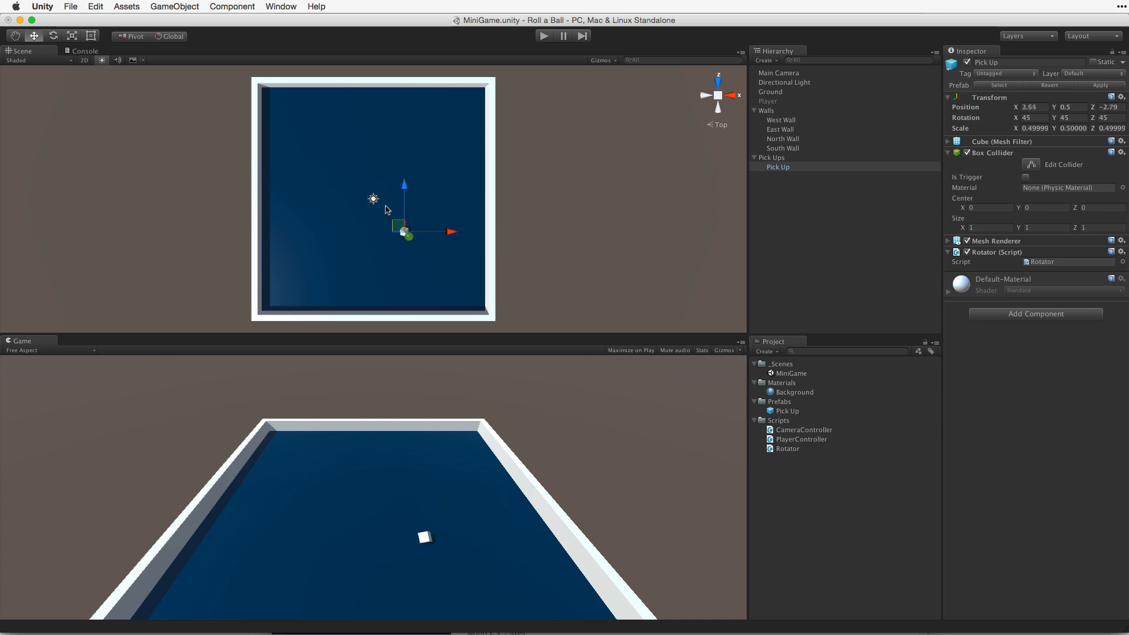
drag(400, 231, 376, 198)
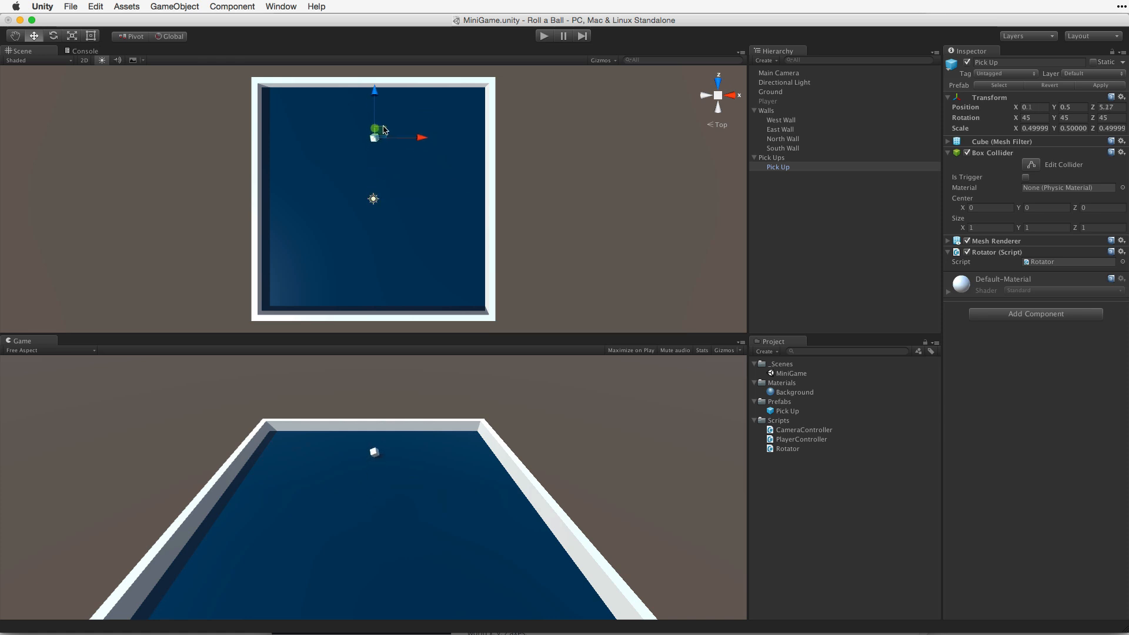
drag(375, 129, 379, 144)
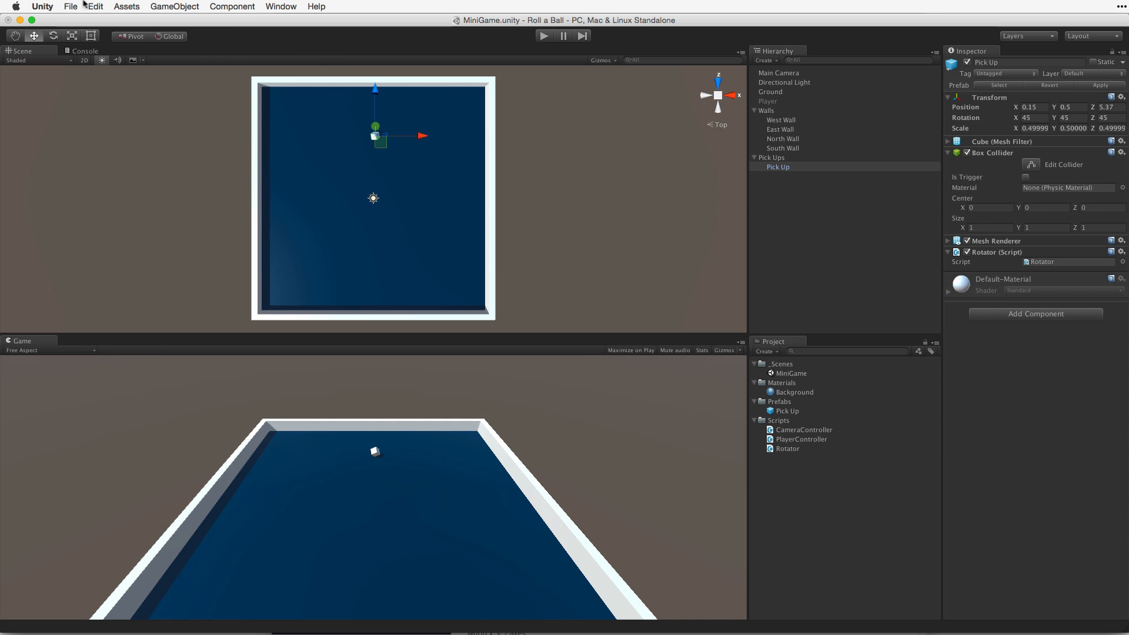
Duplicate the Pick Up cube and place the copy just right of the original on the ring.
click(95, 6)
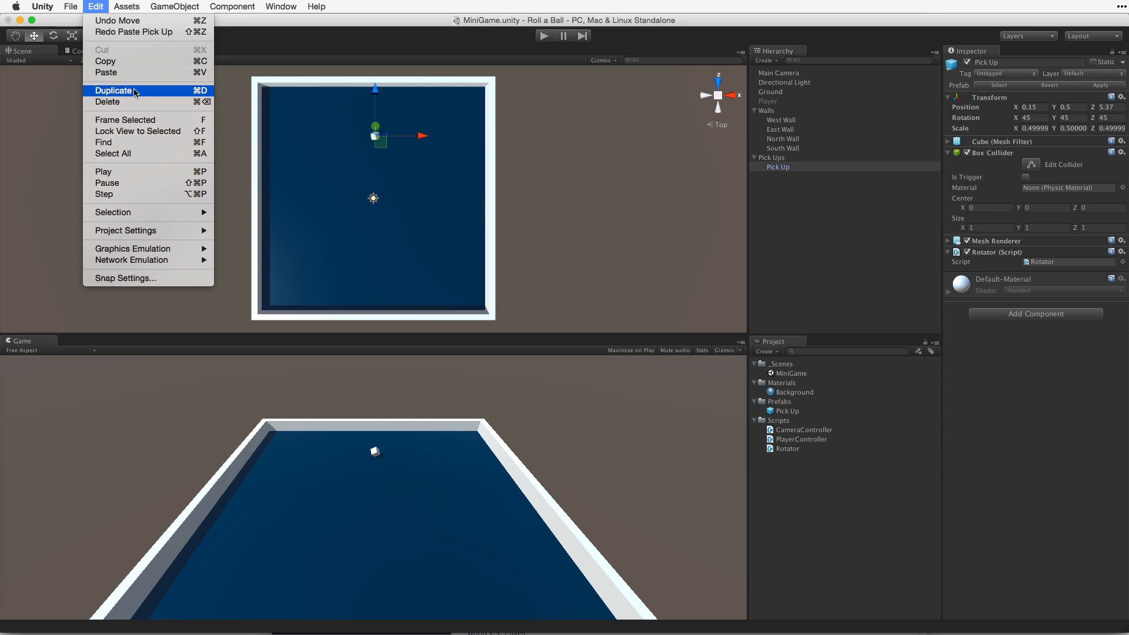
click(114, 90)
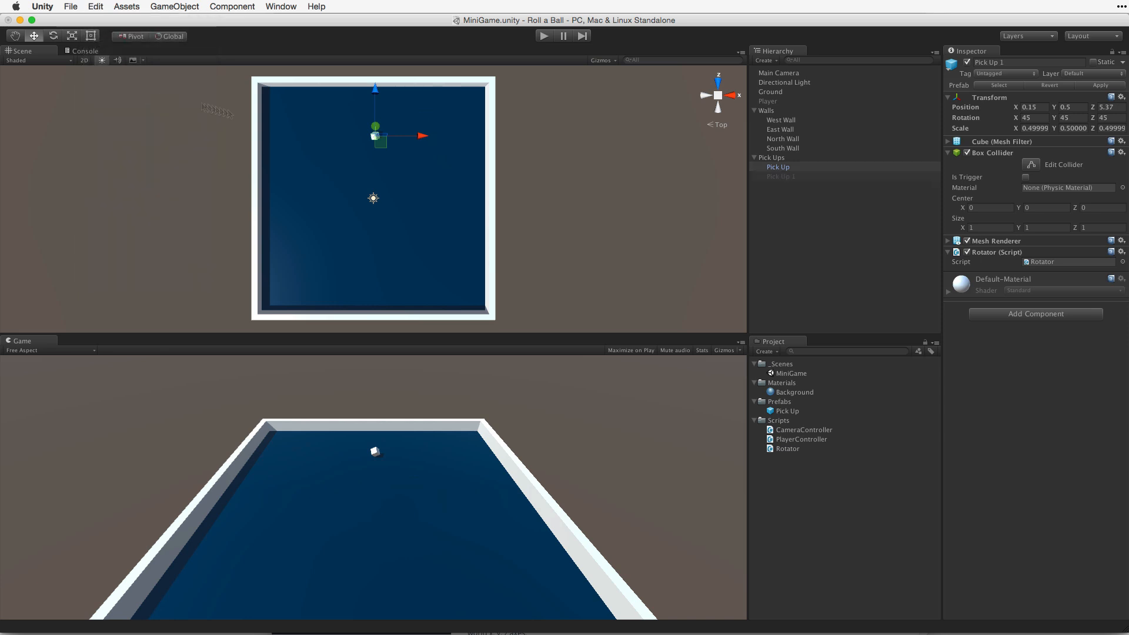
drag(376, 141, 407, 142)
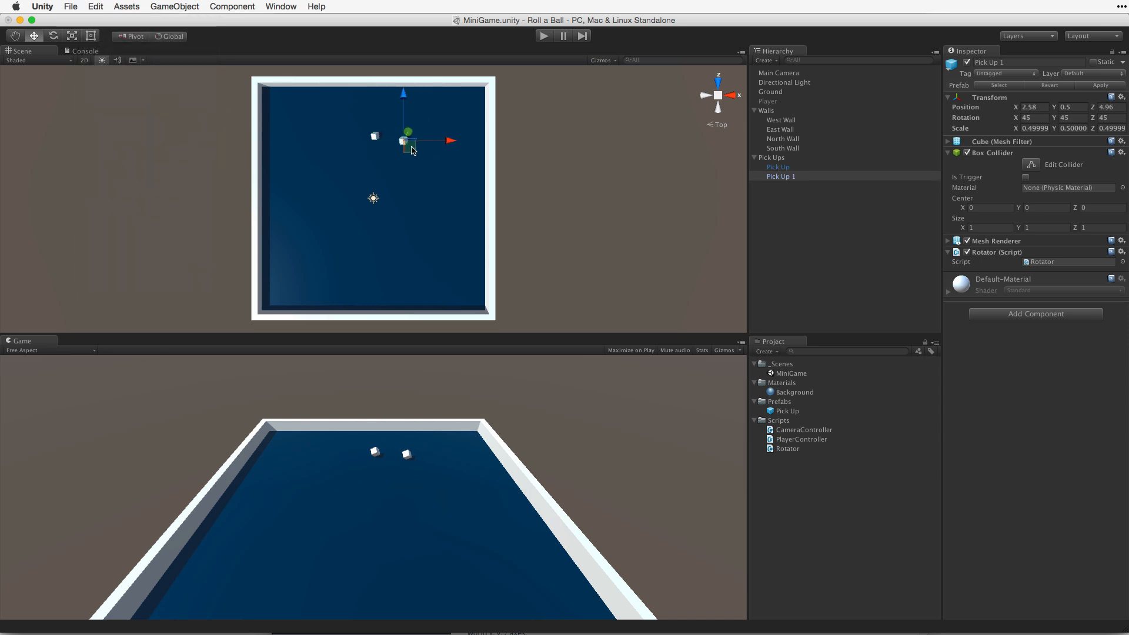
drag(407, 141, 409, 142)
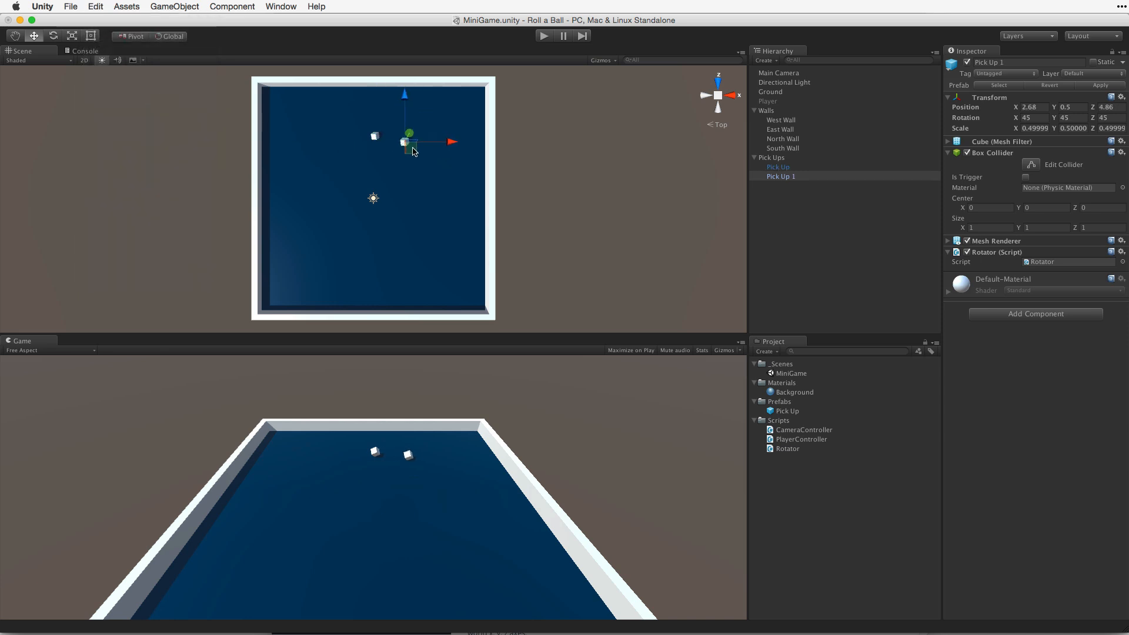
click(780, 186)
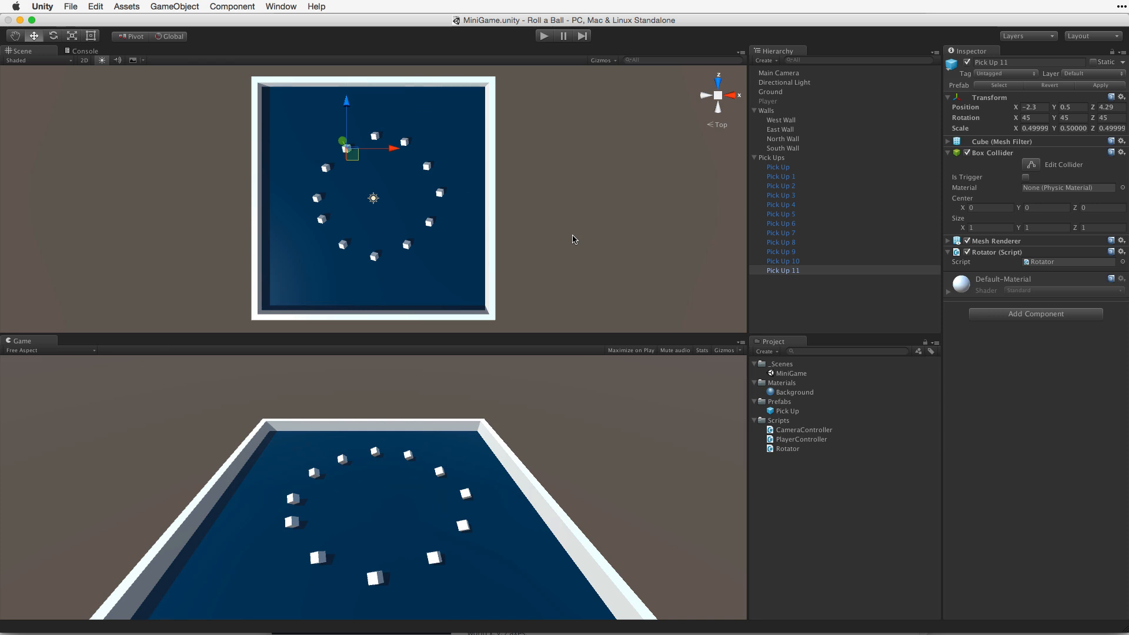
Enter Play mode to watch the cube ring rotate, then exit Play mode.
click(543, 35)
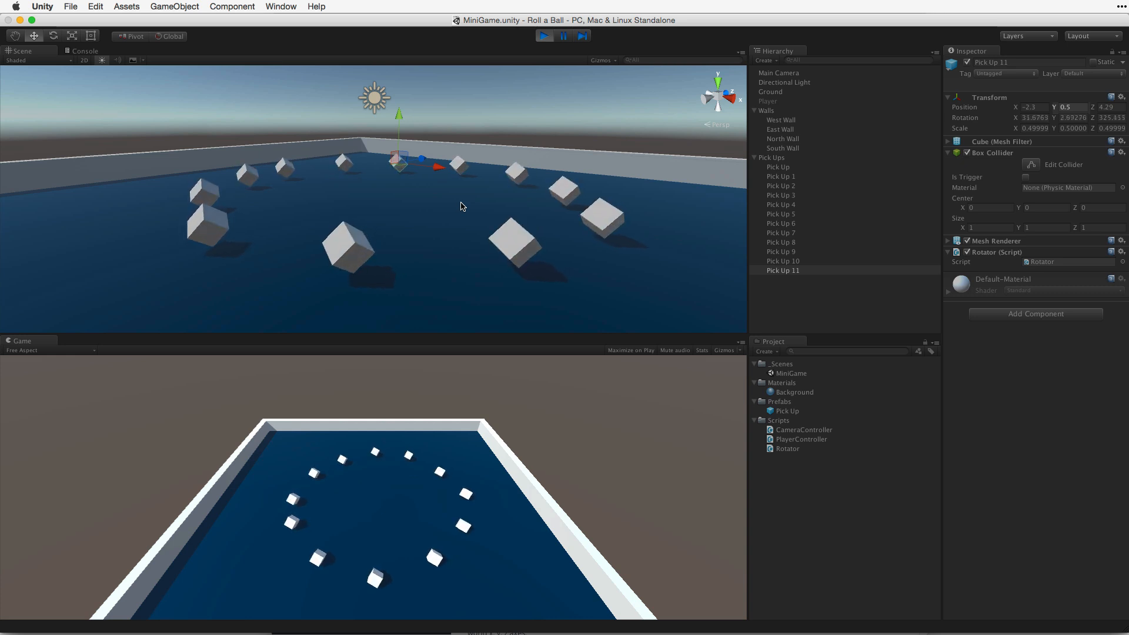
click(544, 35)
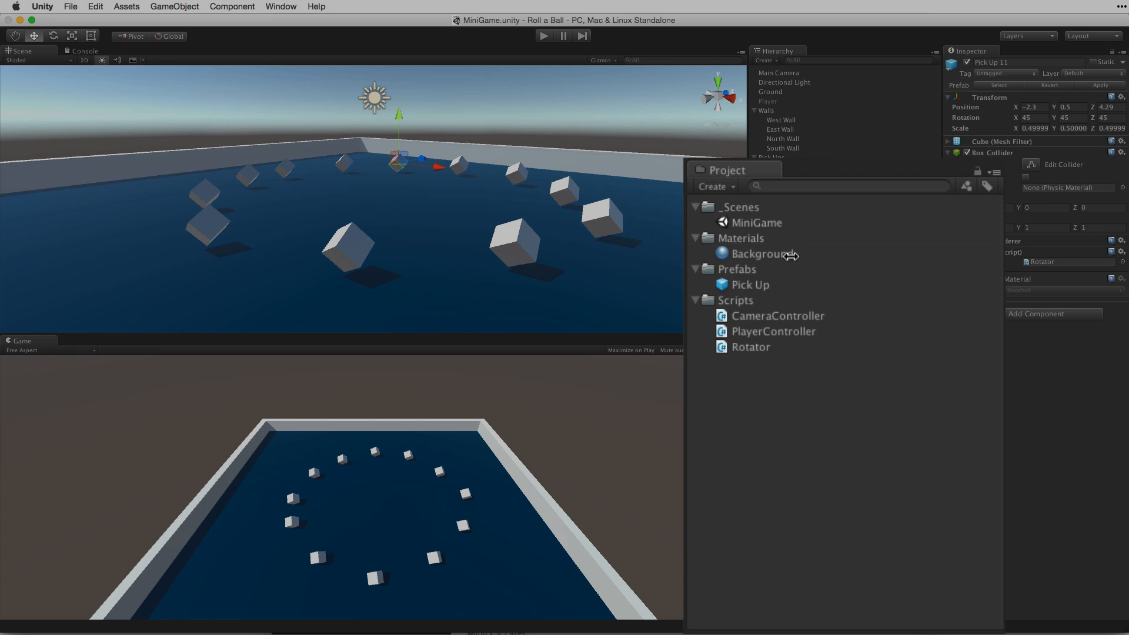
Duplicate the Background material, rename the copy Pick Up, and set its albedo to yellow.
click(767, 269)
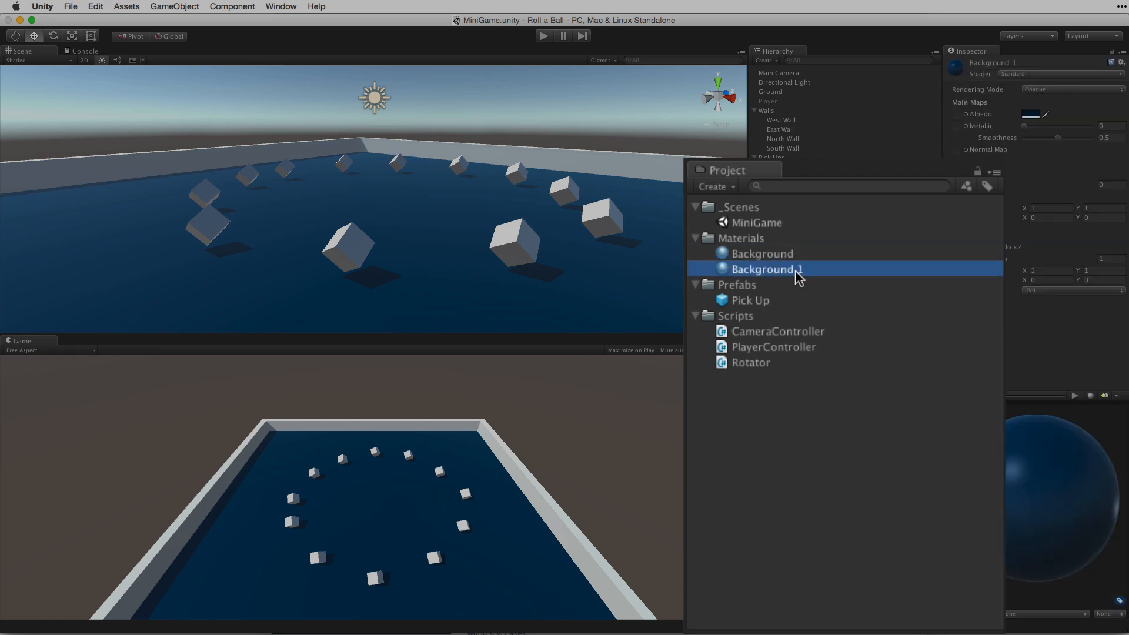
double_click(766, 269)
text(Pick Up)
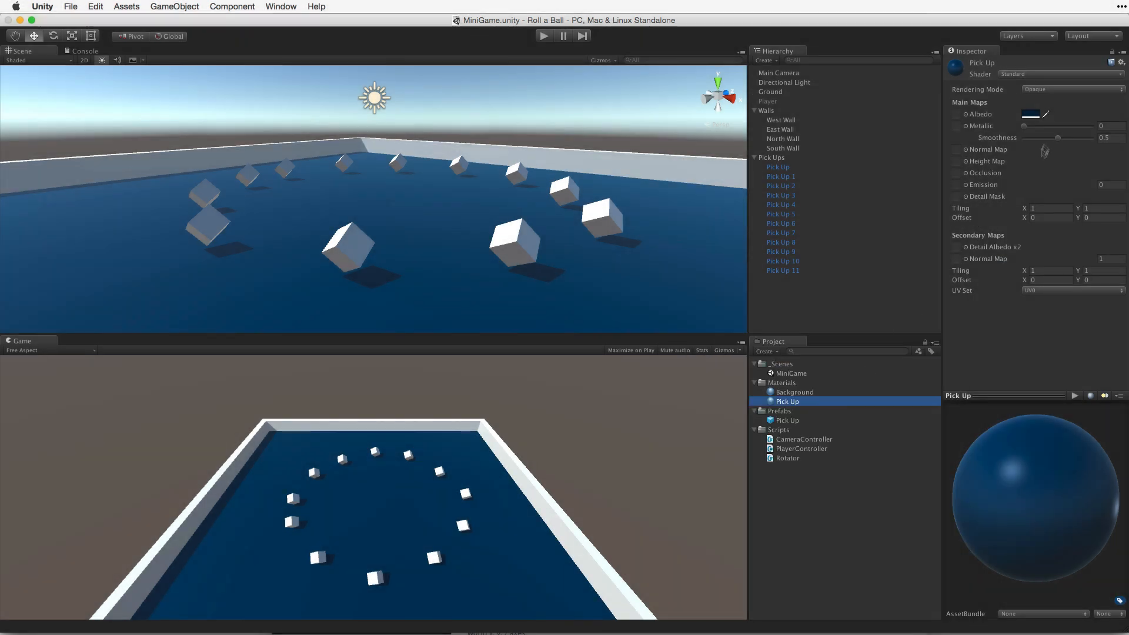
click(1030, 113)
text(0)
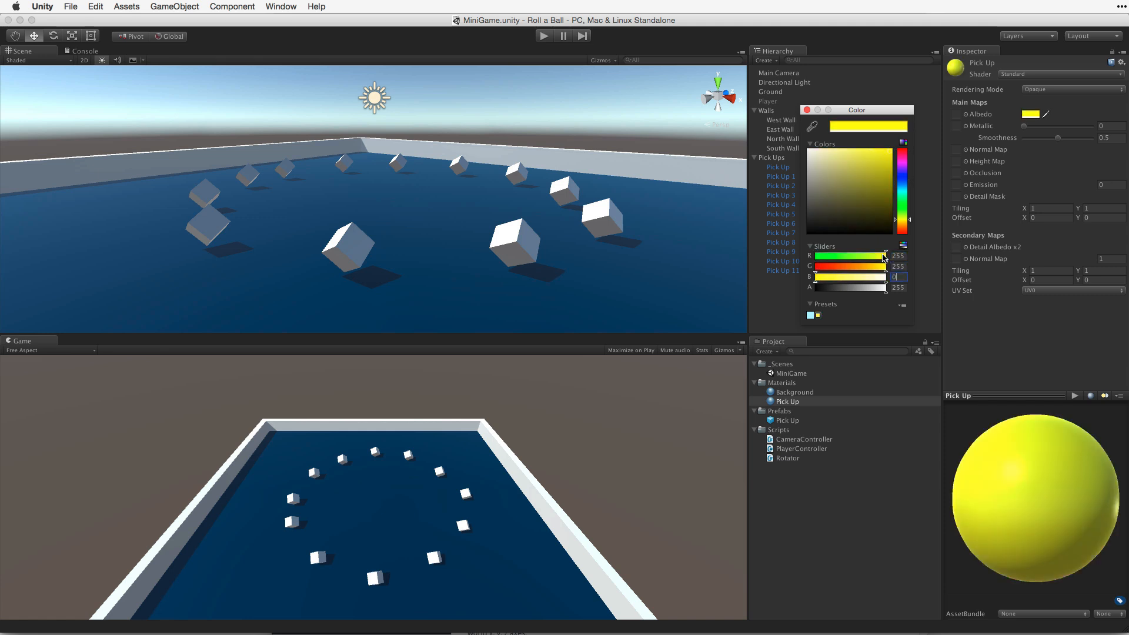
click(808, 110)
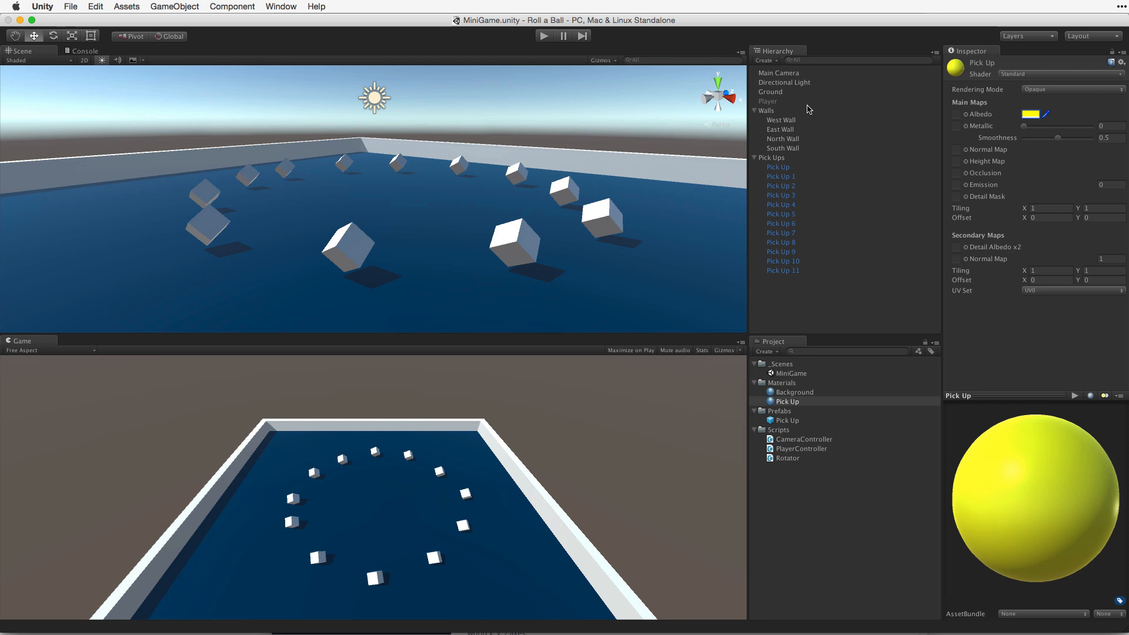
mouse_move(783, 401)
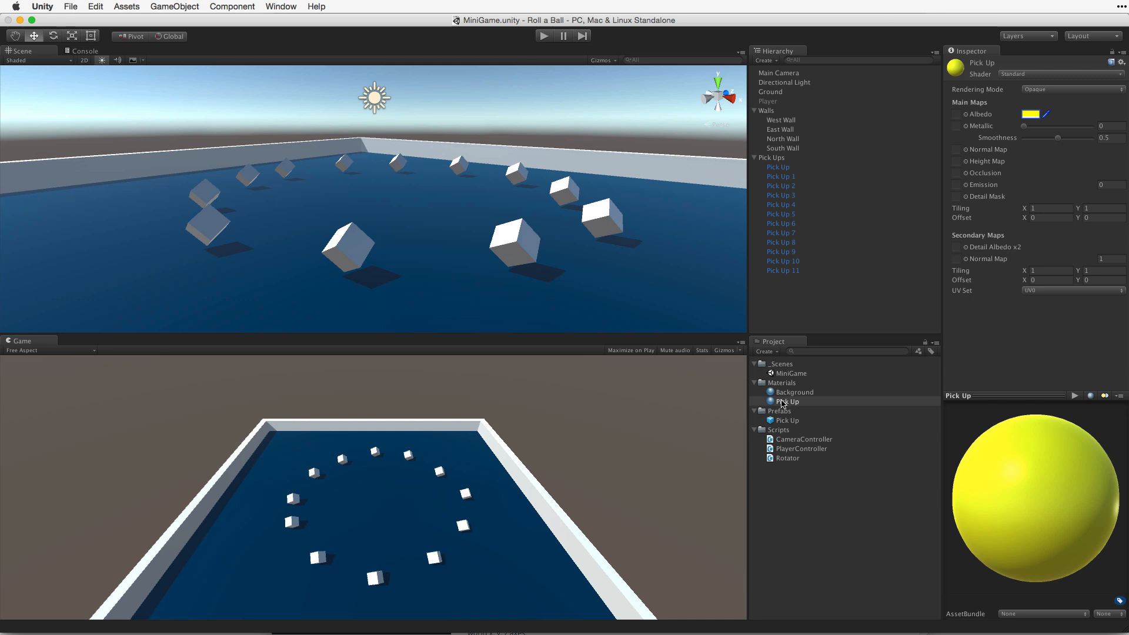
Drag the Pick Up material from the Project panel onto the Pick Up prefab.
drag(786, 401, 515, 248)
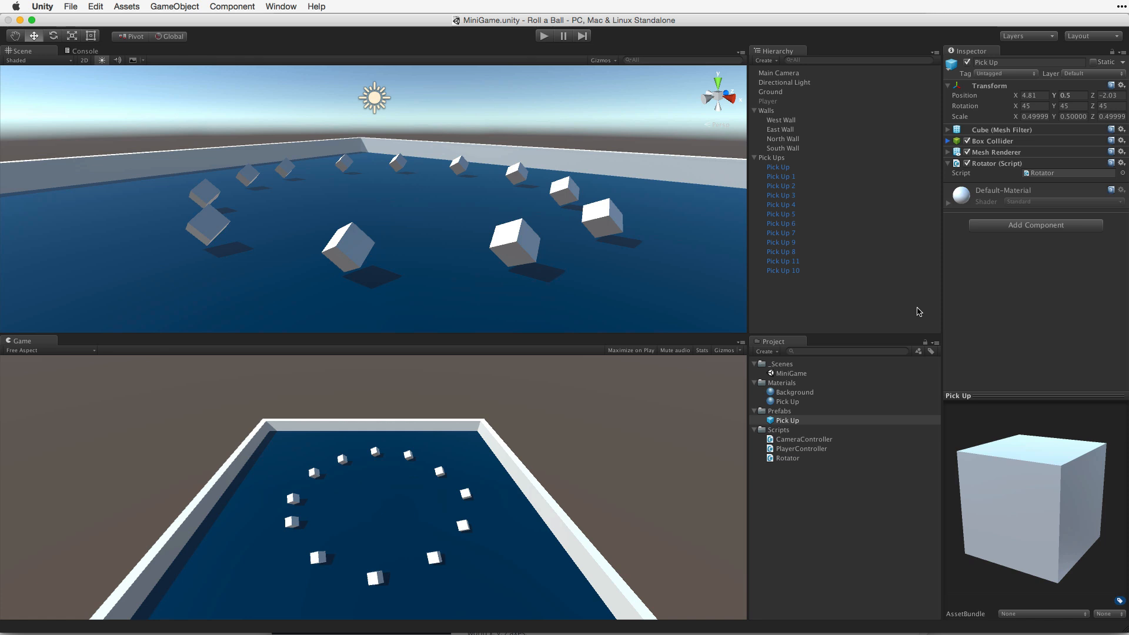
mouse_move(816, 401)
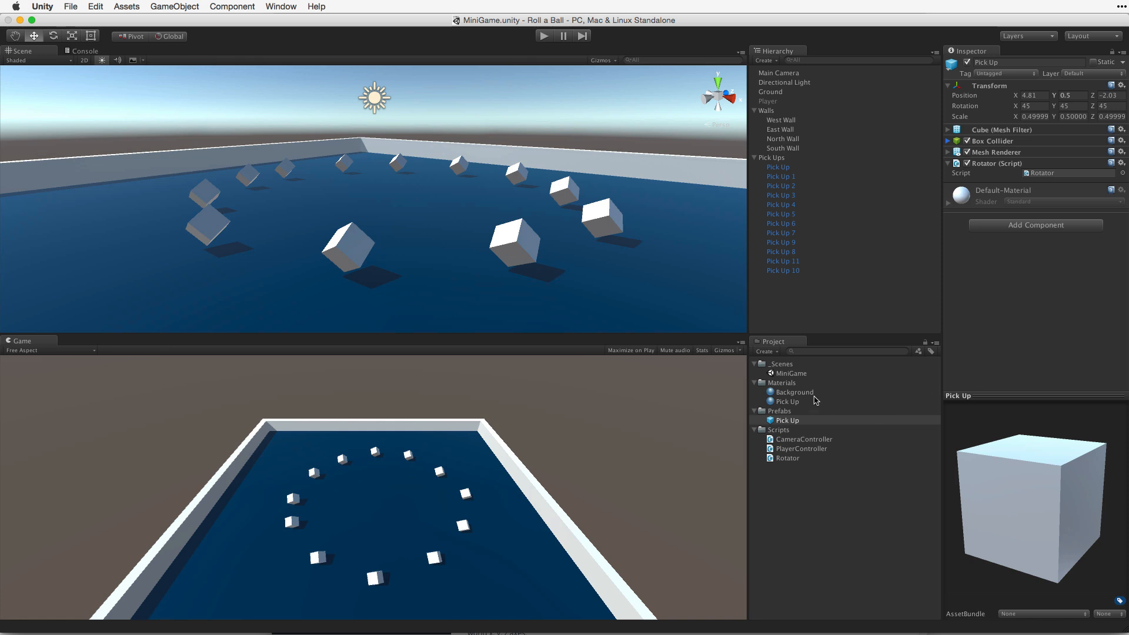
click(788, 401)
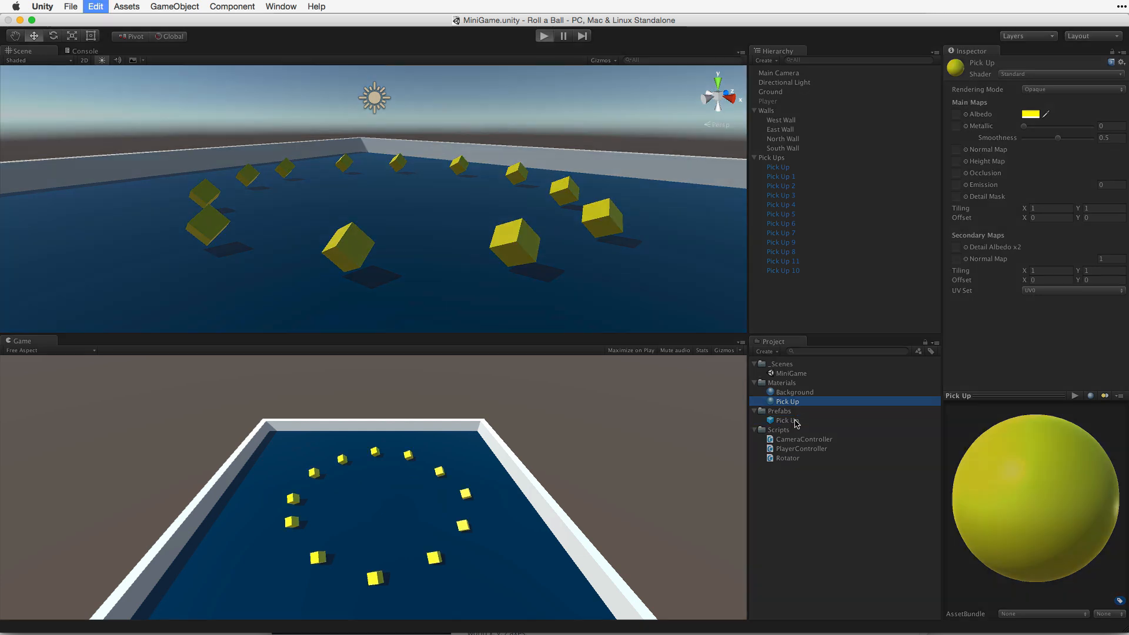
Start a play test with the Play button to see the yellow cubes spinning.
click(543, 36)
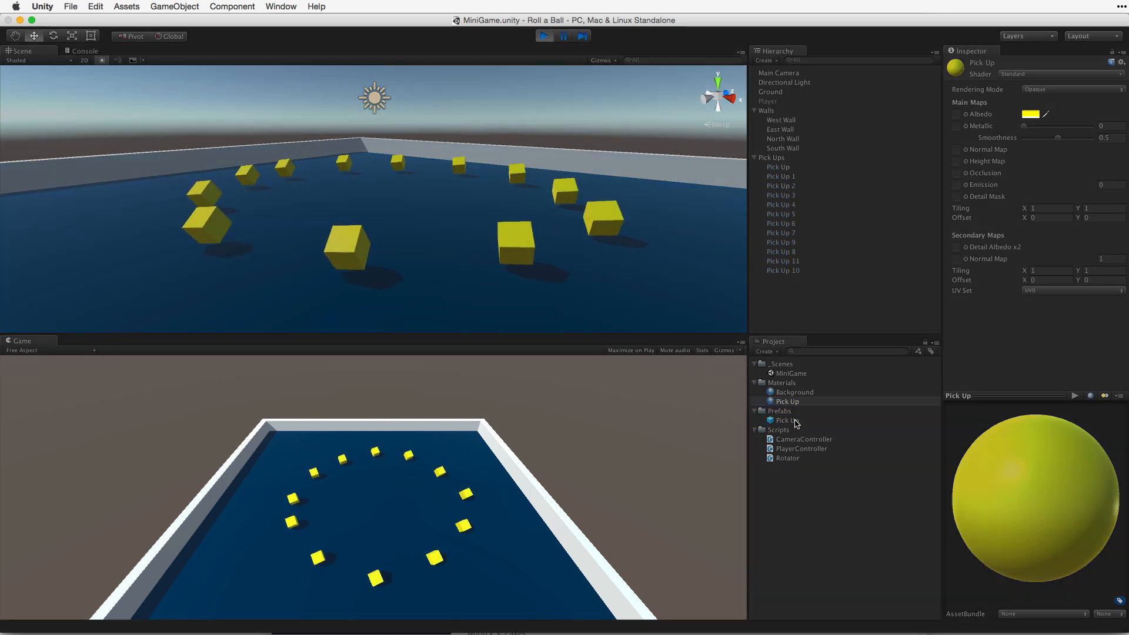
click(544, 35)
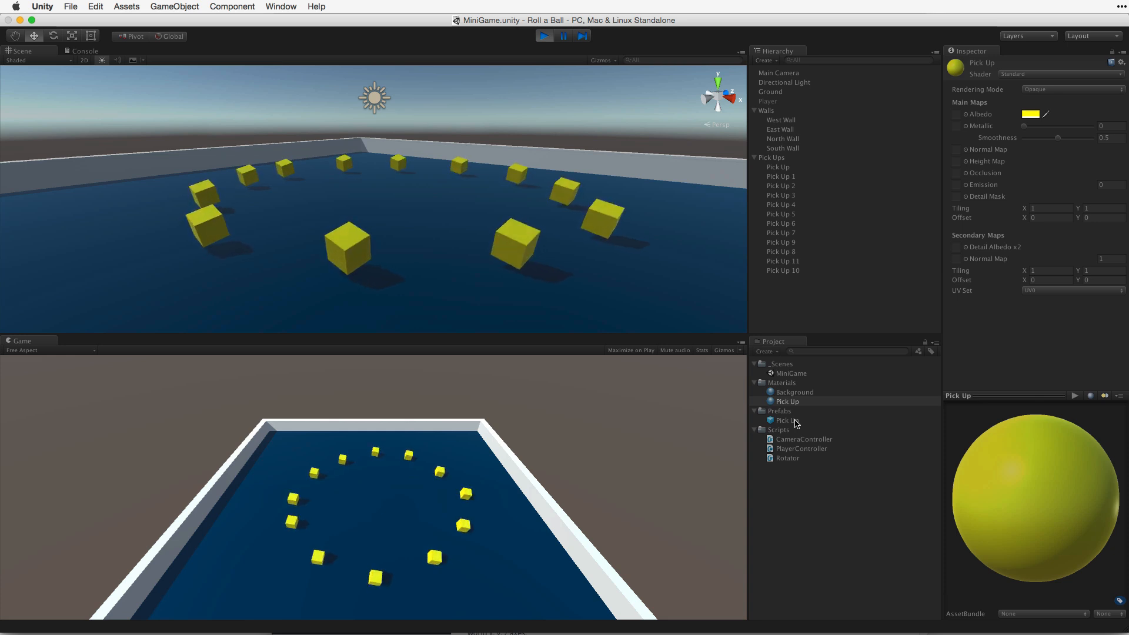